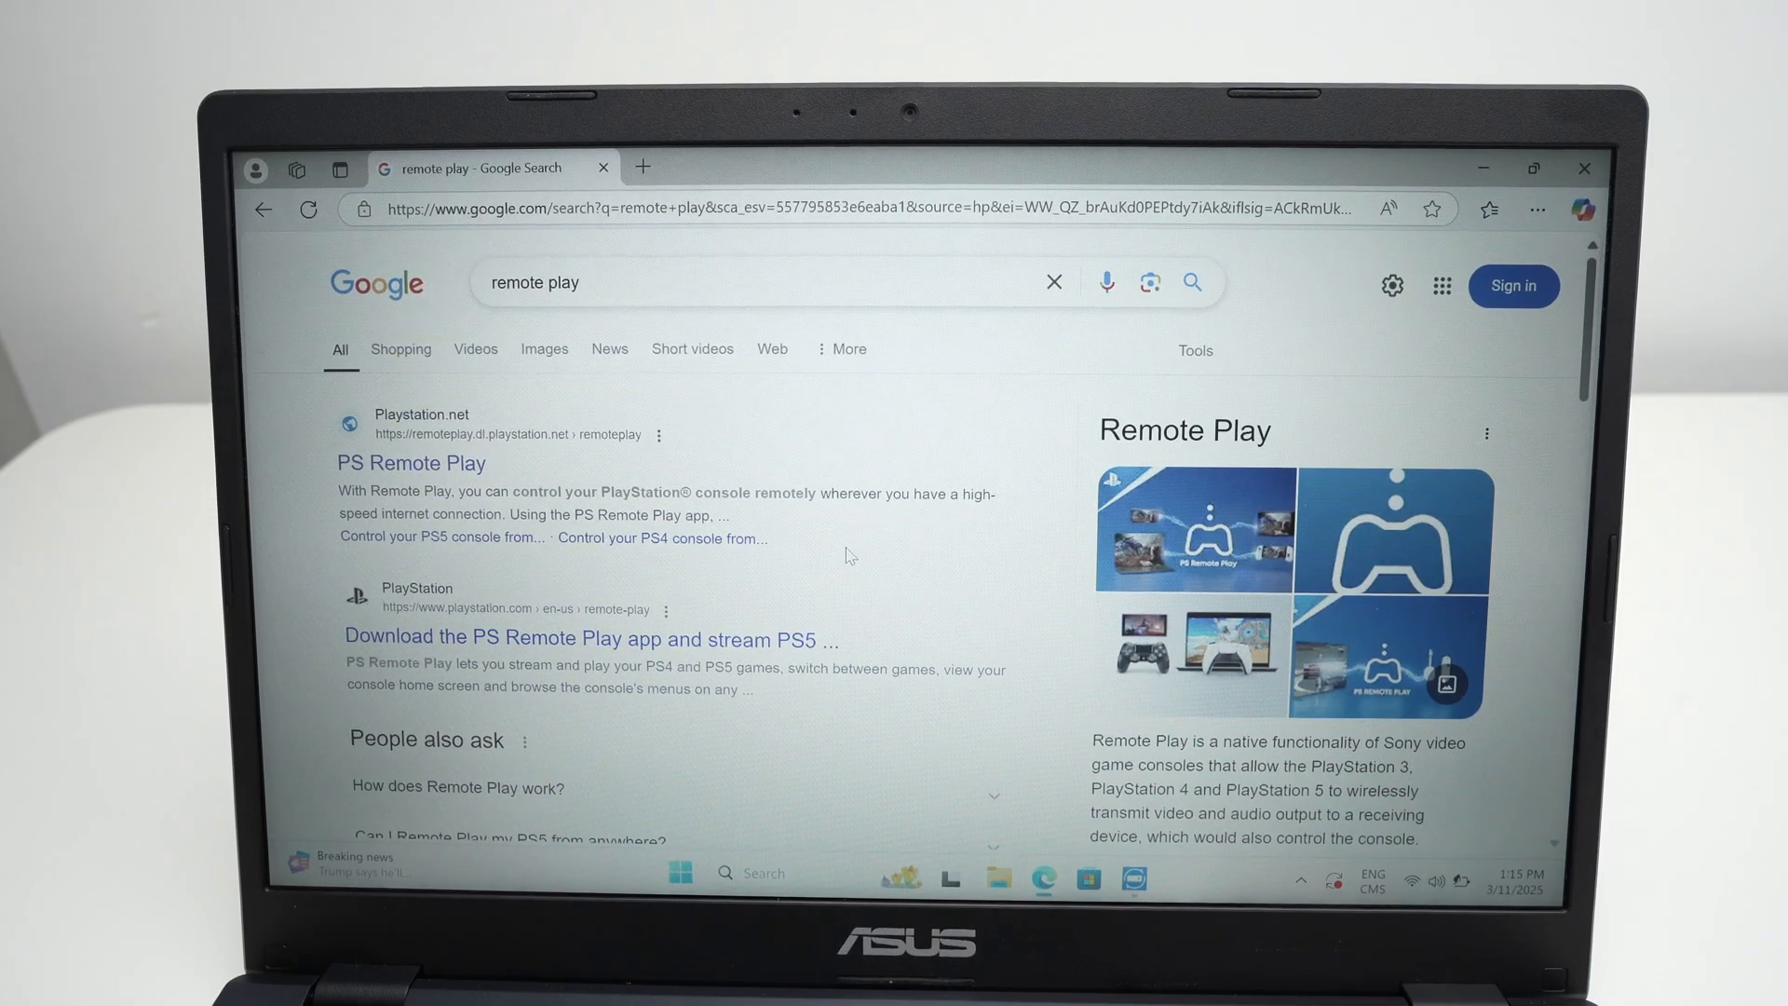
Open the PS Remote Play result from playstation.net in the 'remote play' Google results.
scroll(down, 3)
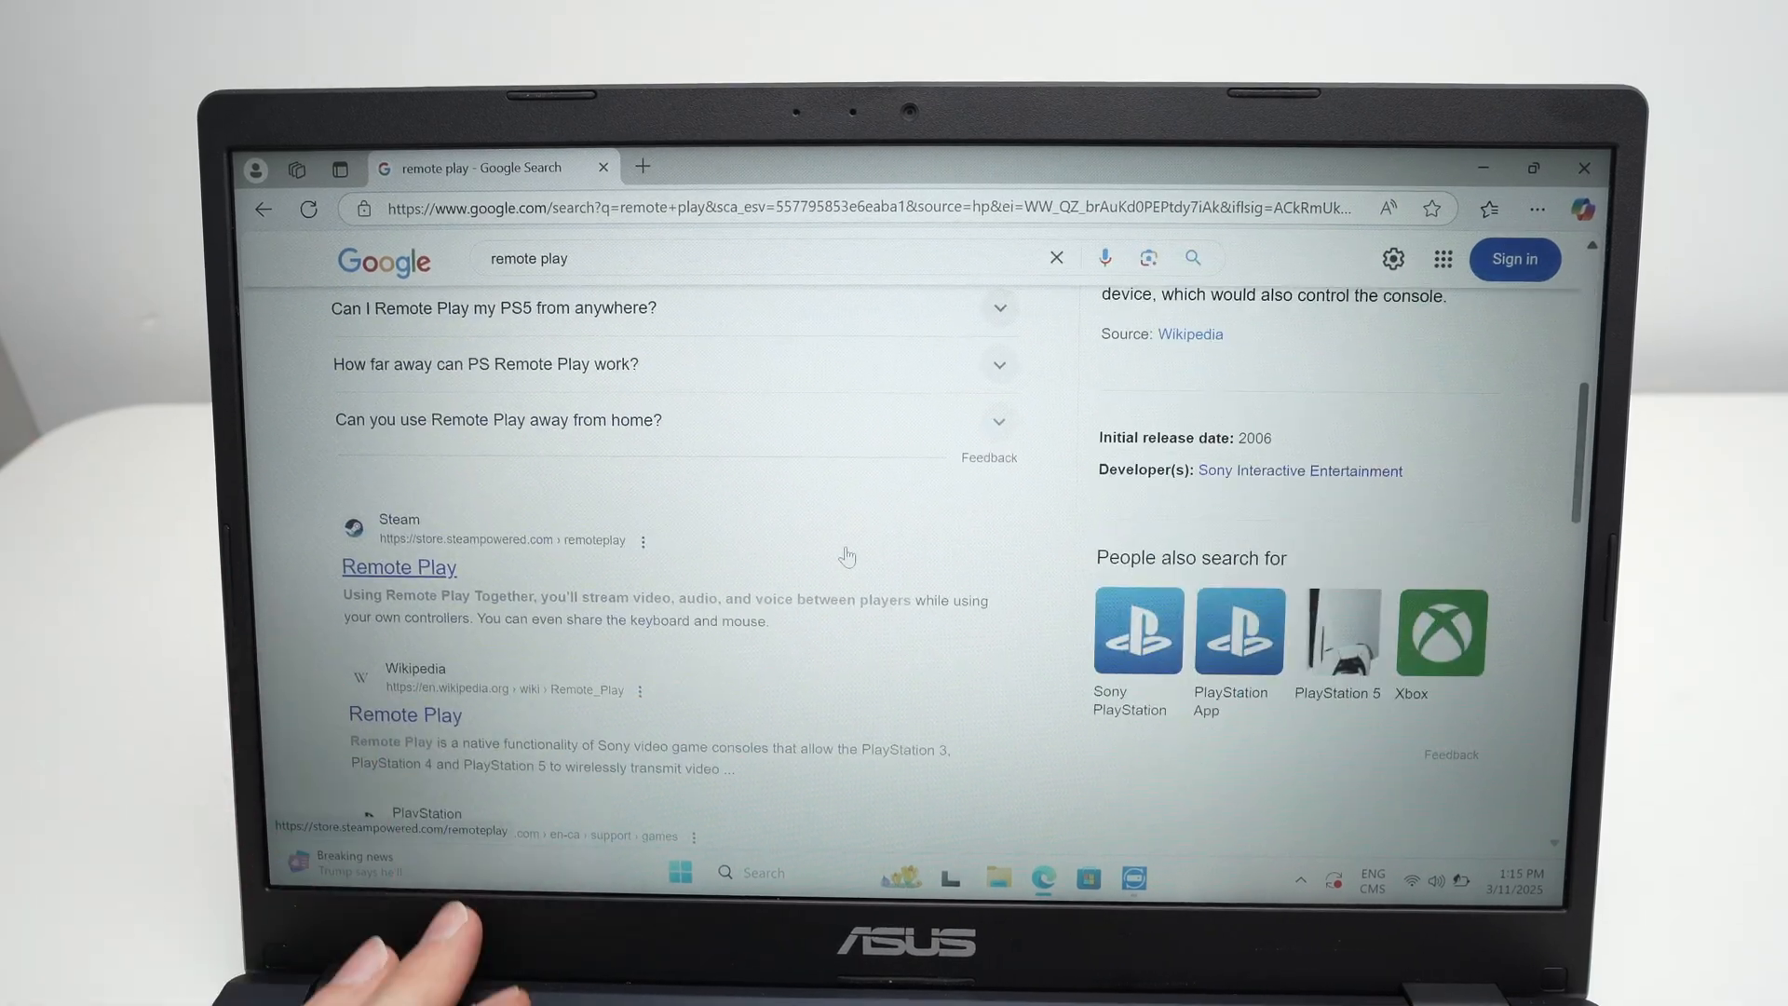
scroll(up, 3)
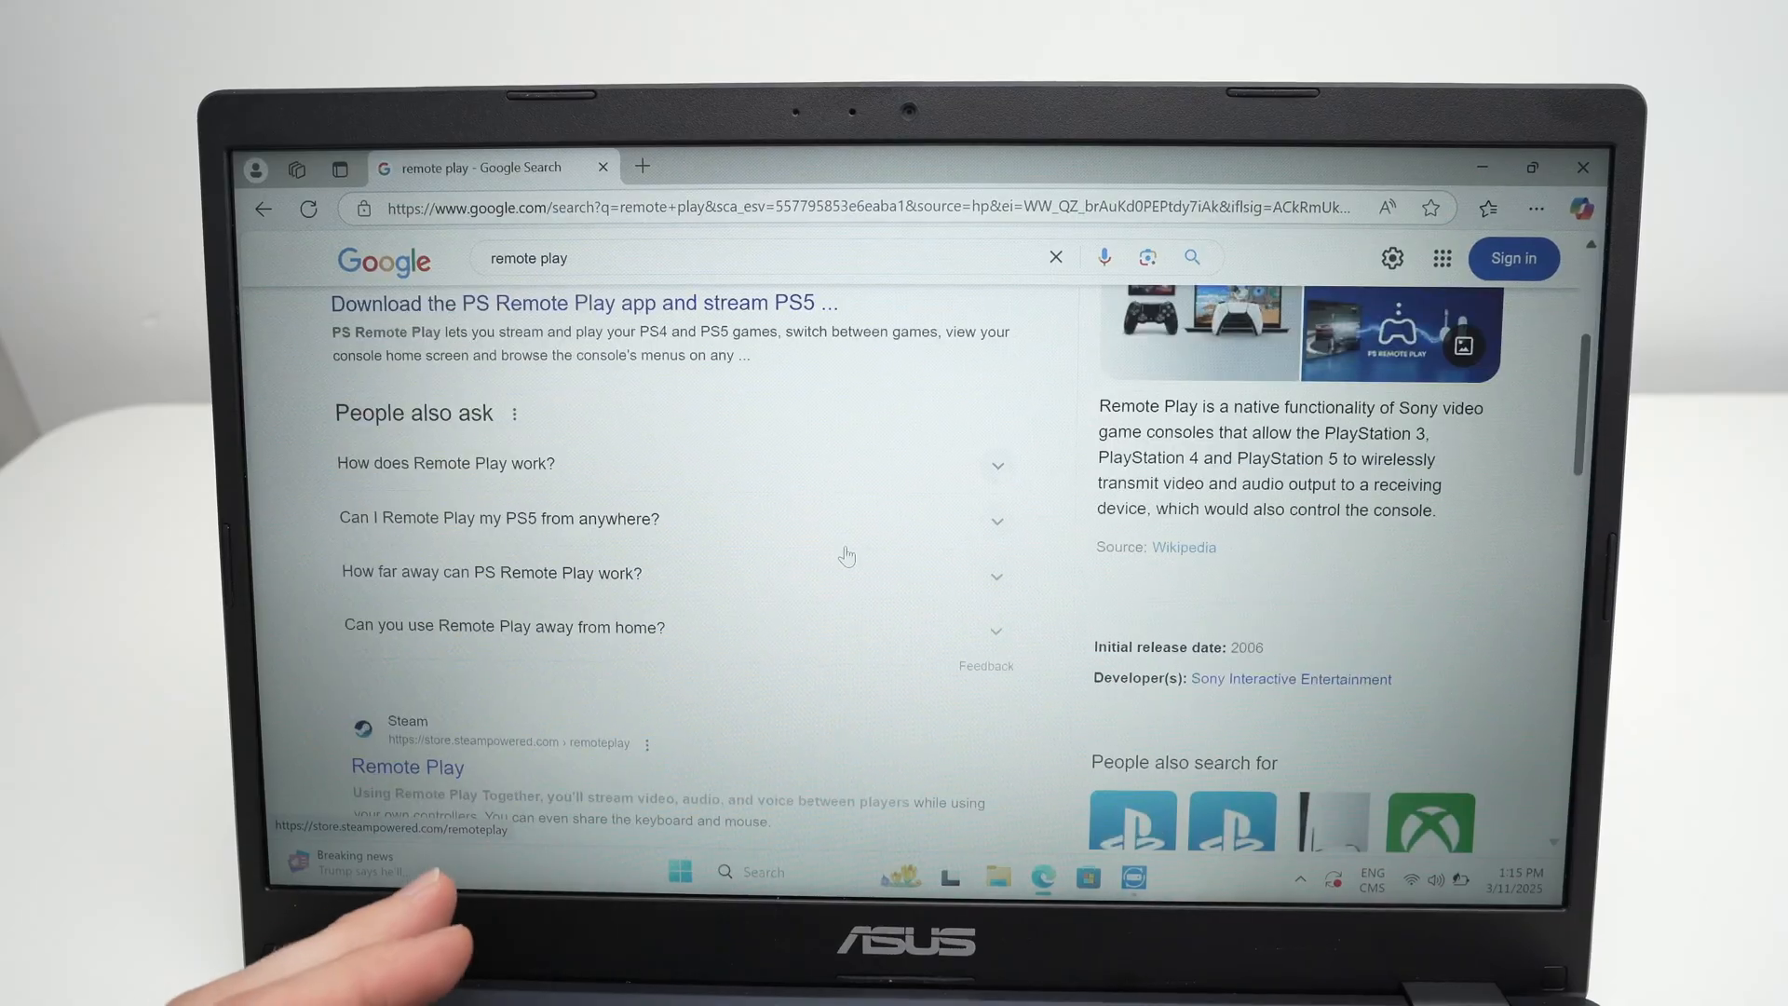
scroll(up, 3)
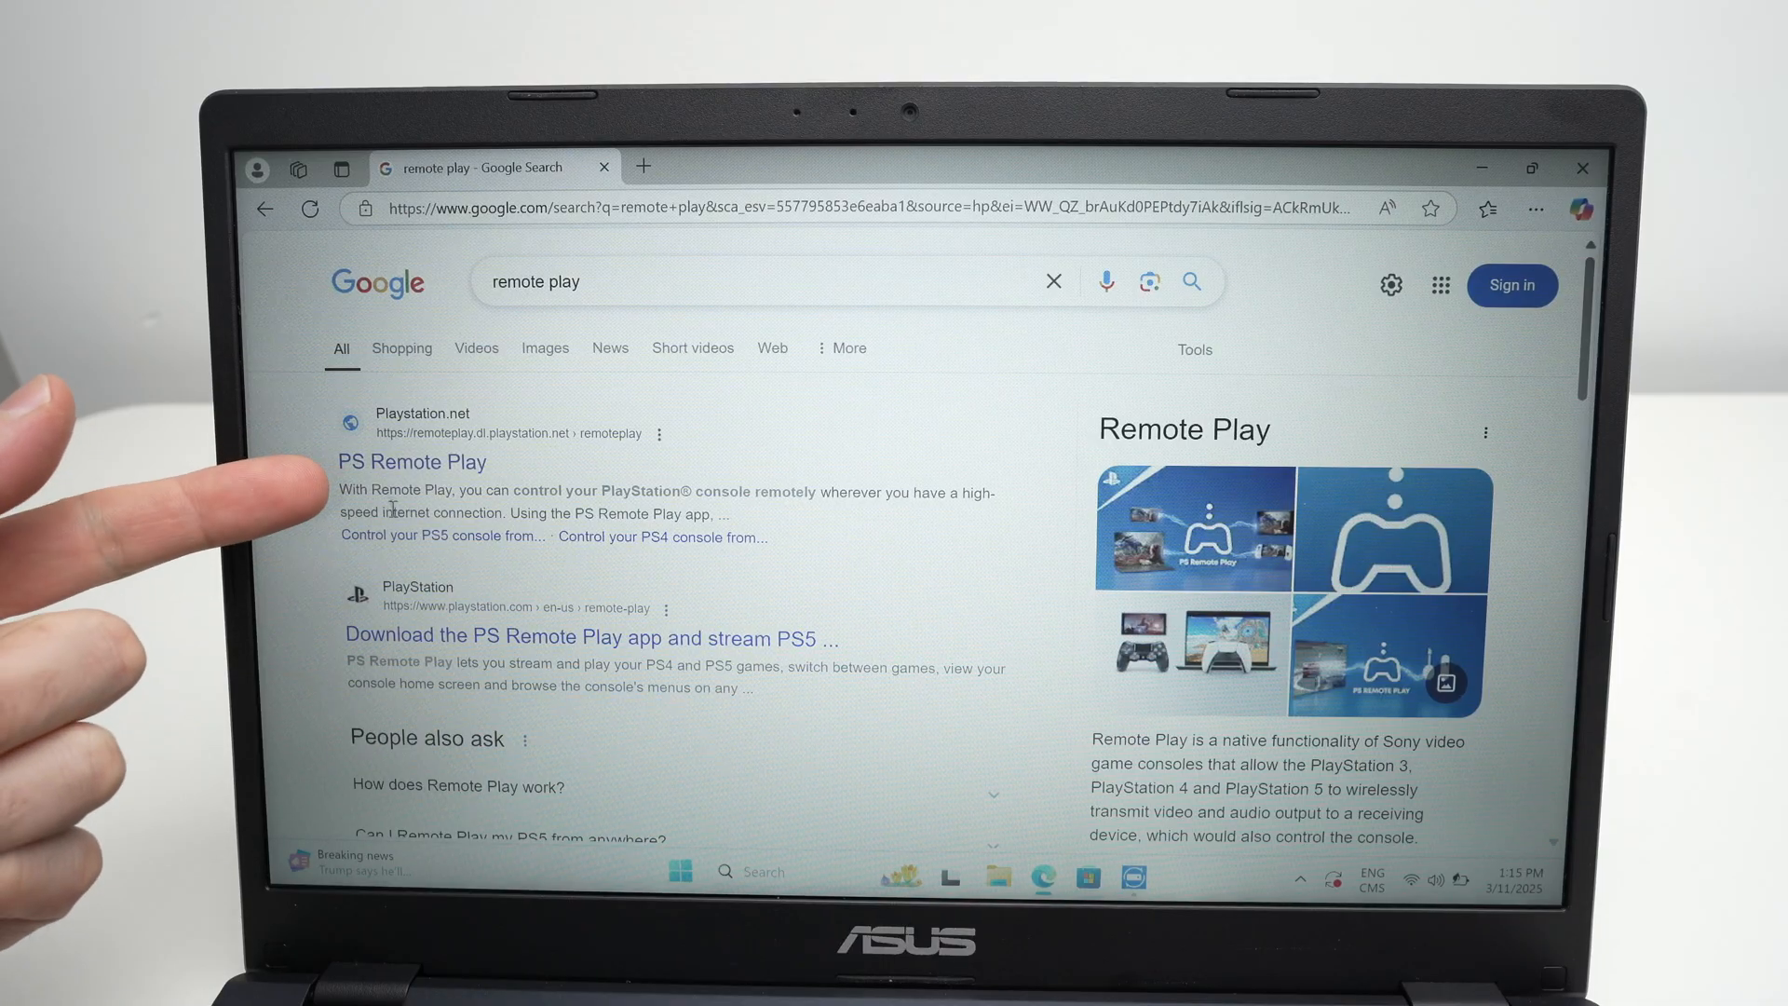
click(411, 462)
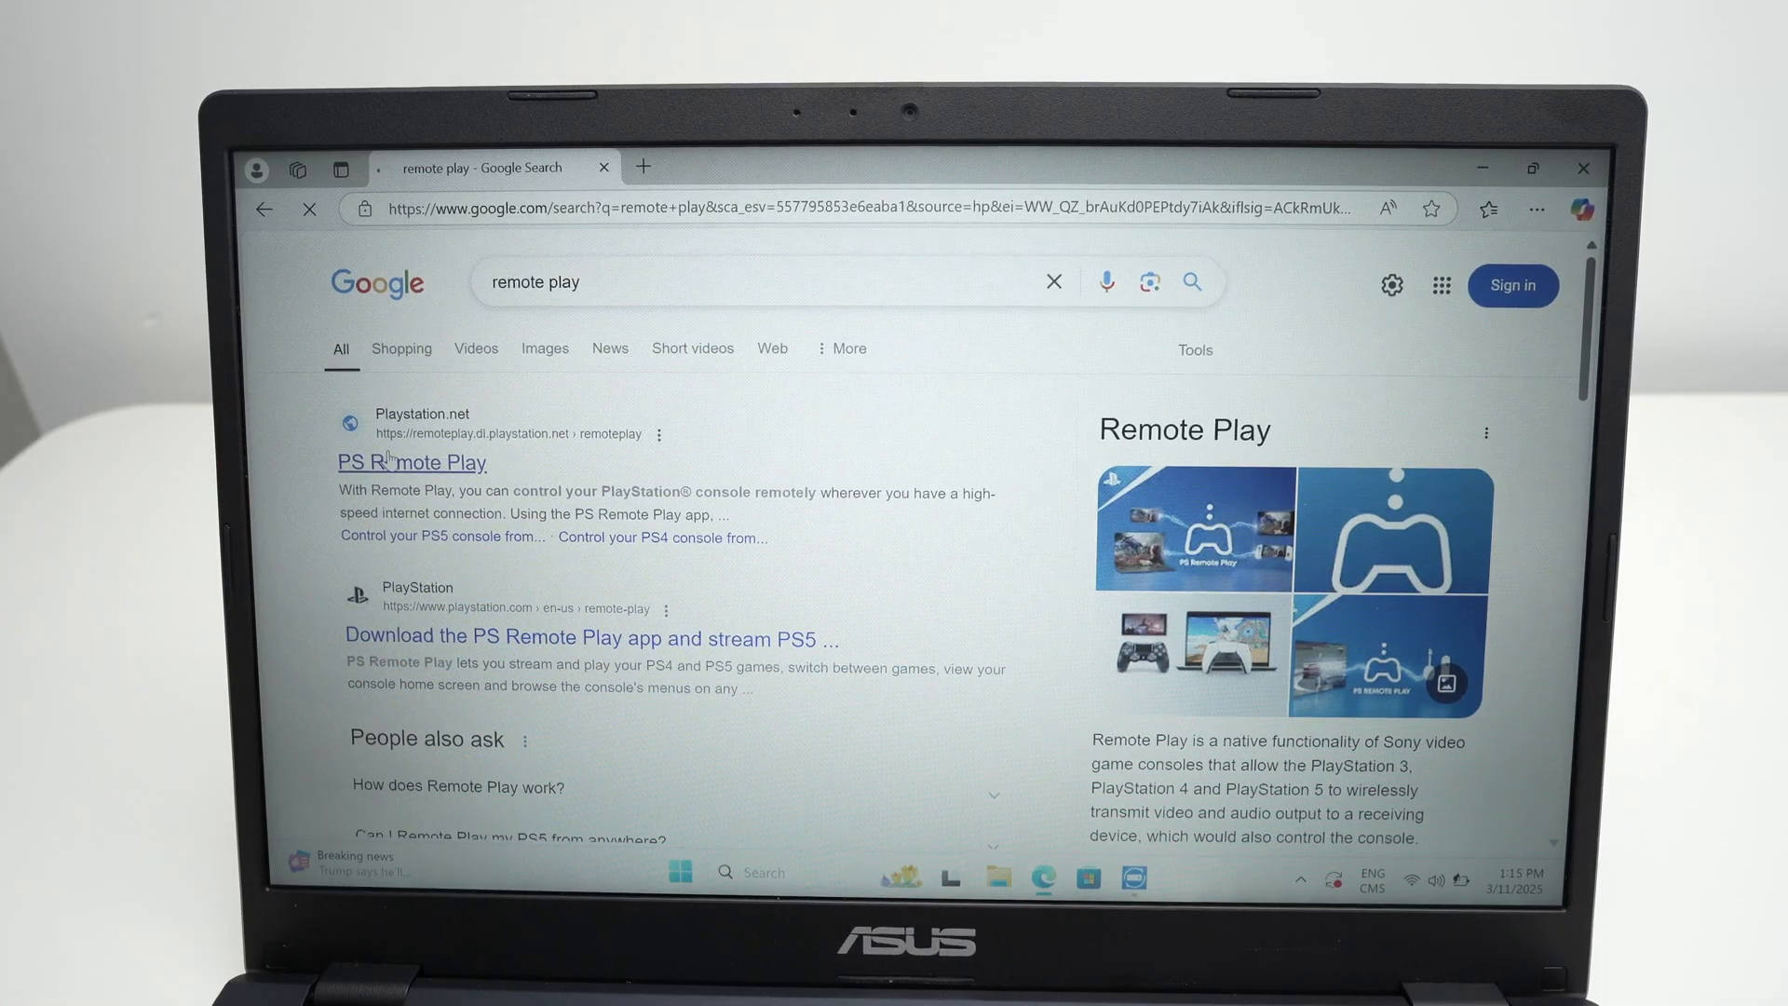
click(412, 462)
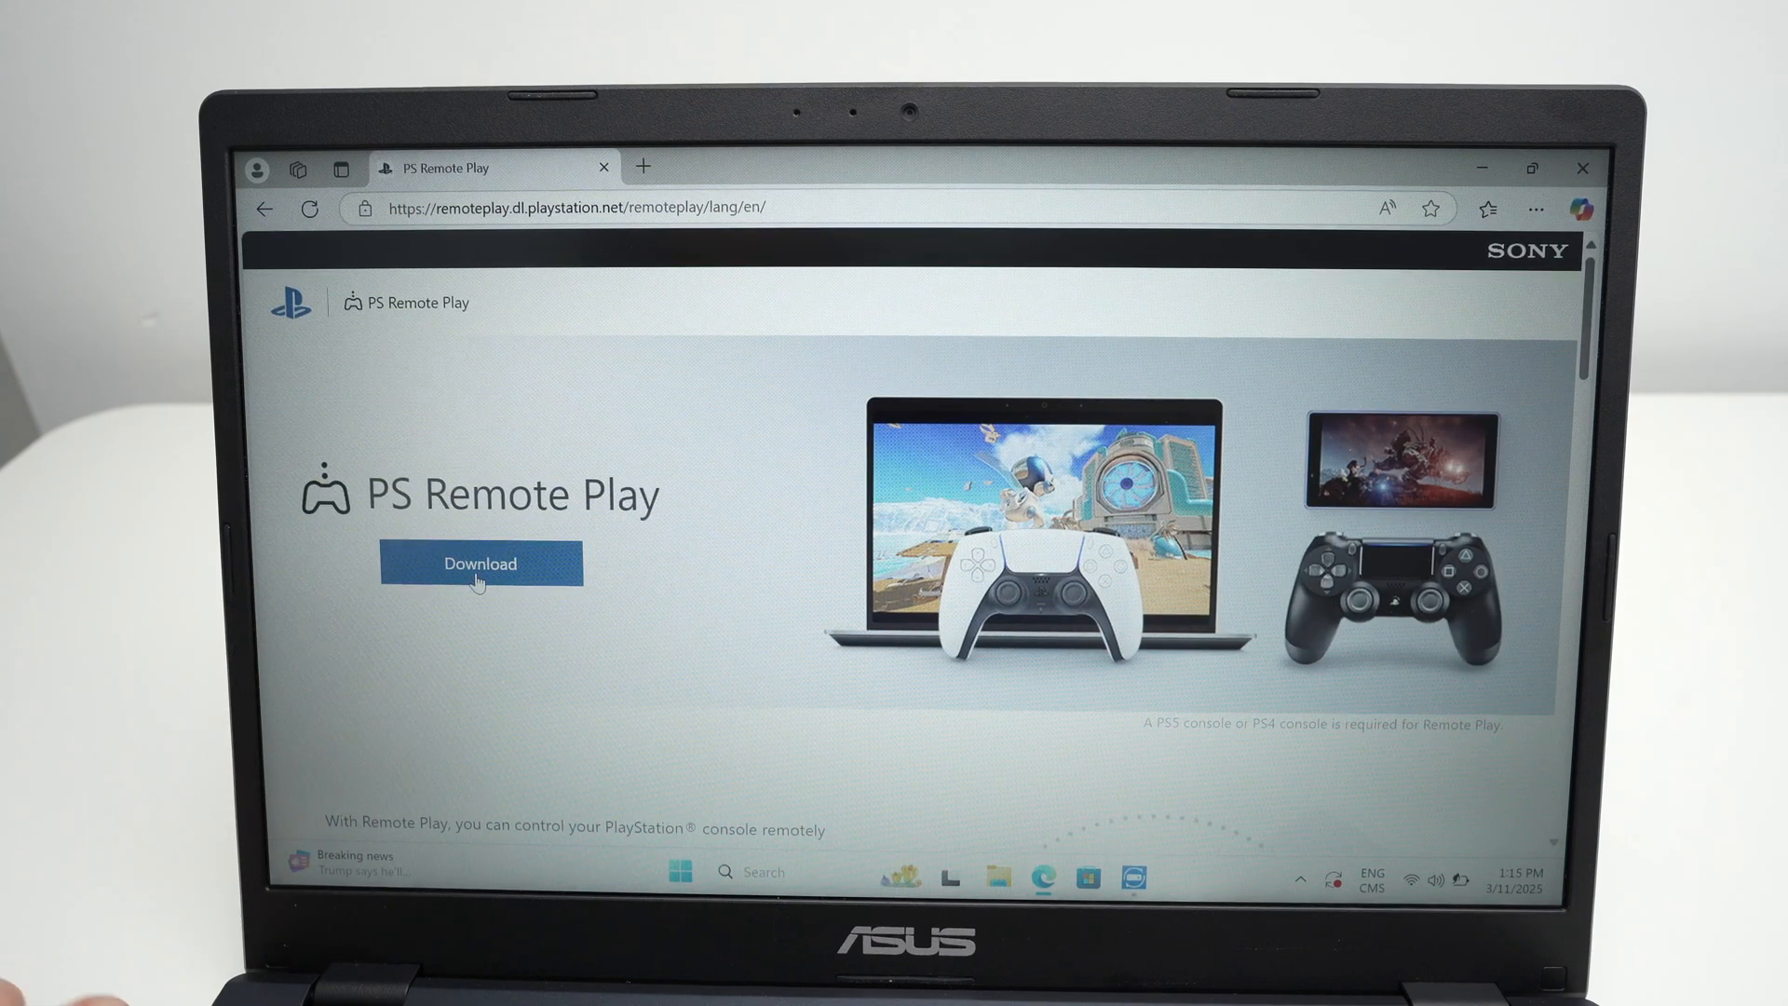
Download the Windows PC RemotePlayInstaller after agreeing to the terms and show it in Downloads.
click(478, 563)
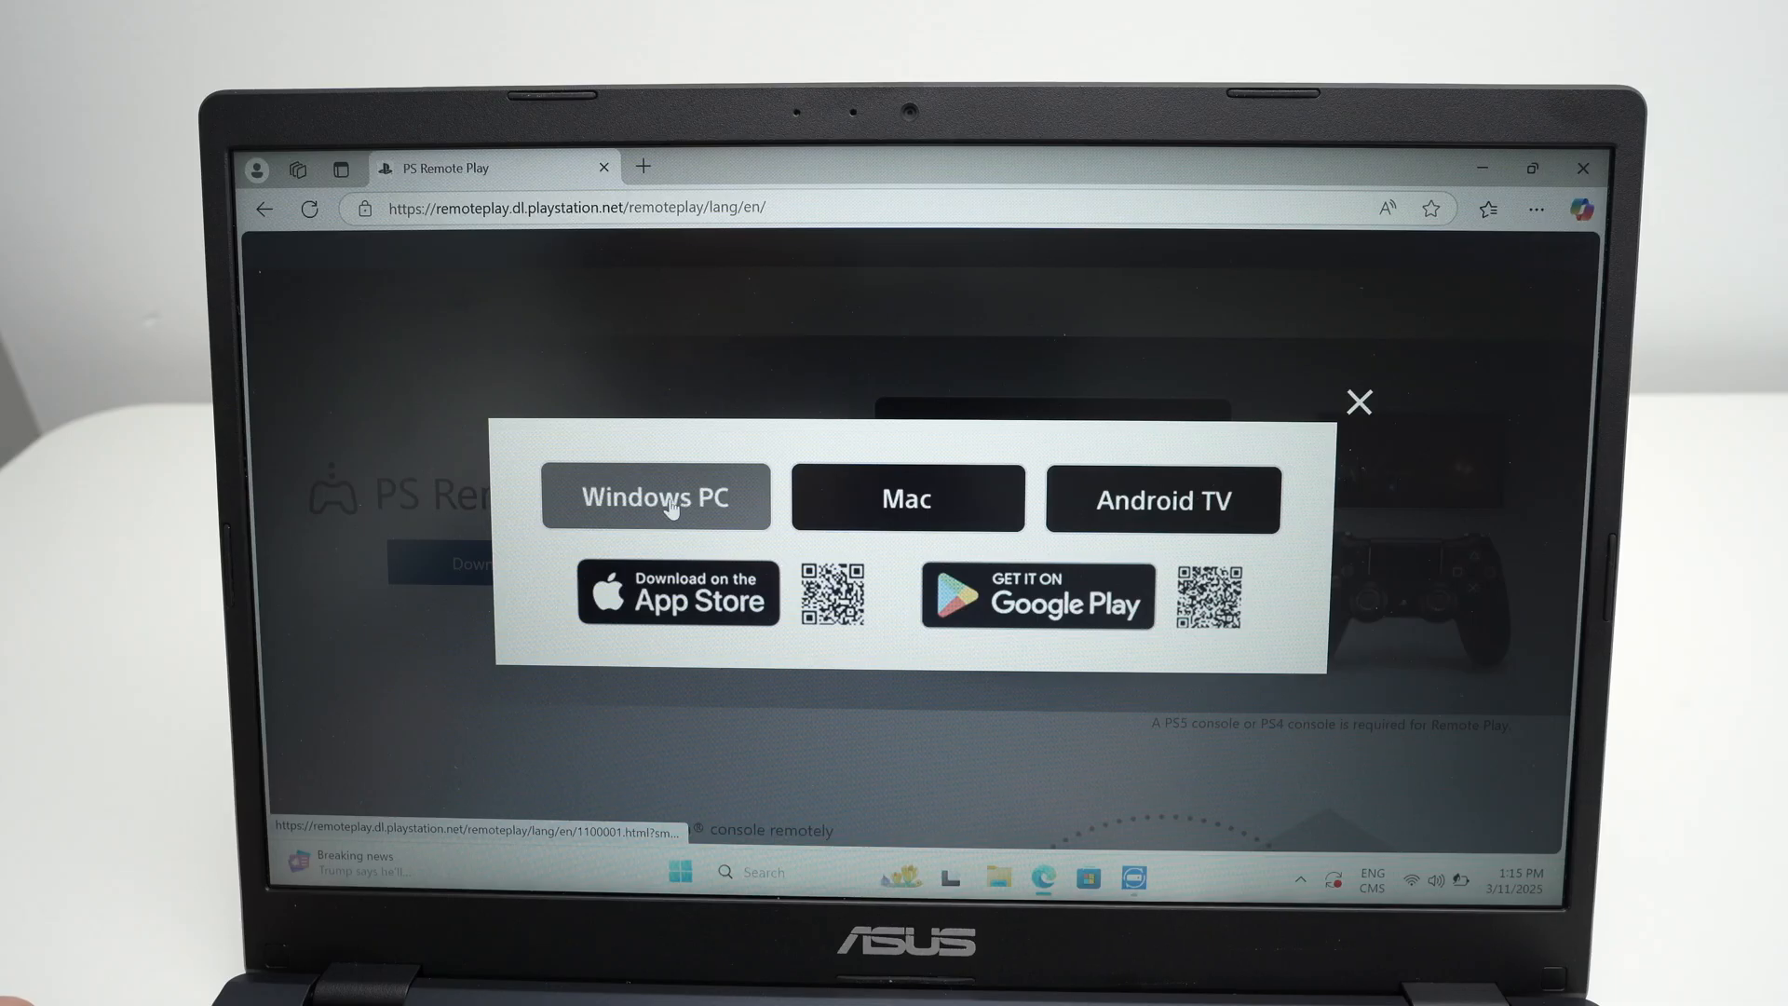
click(654, 496)
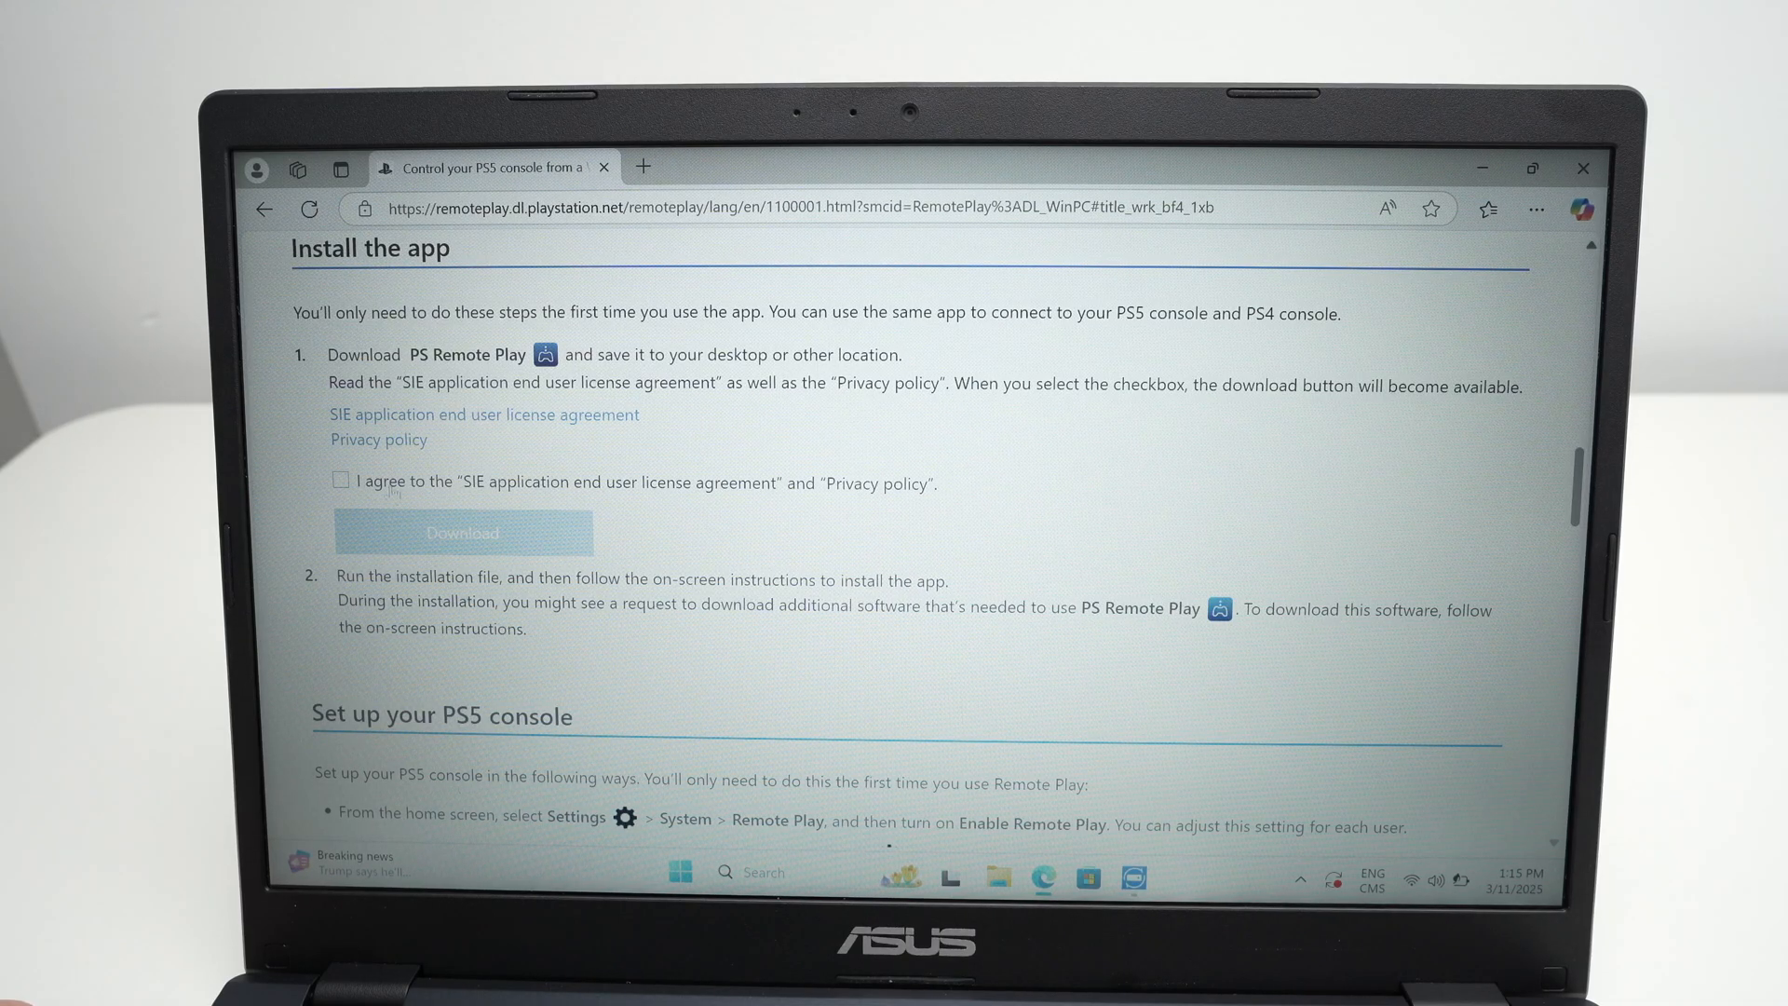
click(339, 481)
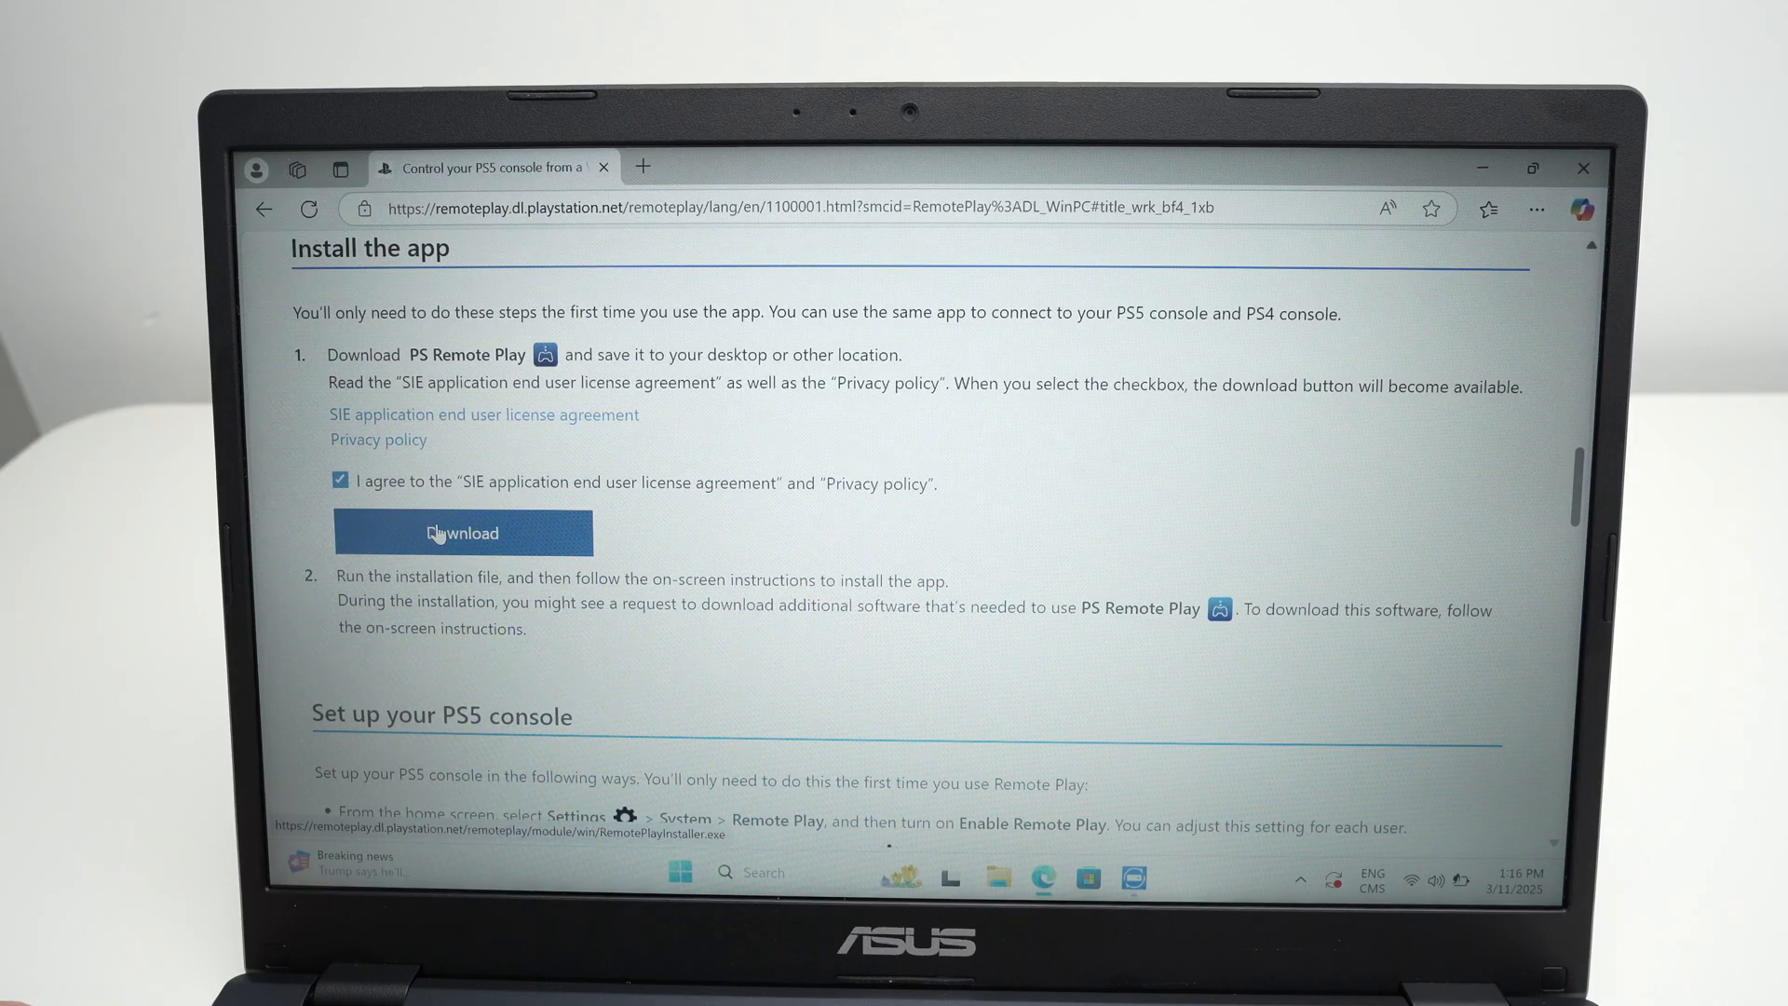
click(463, 532)
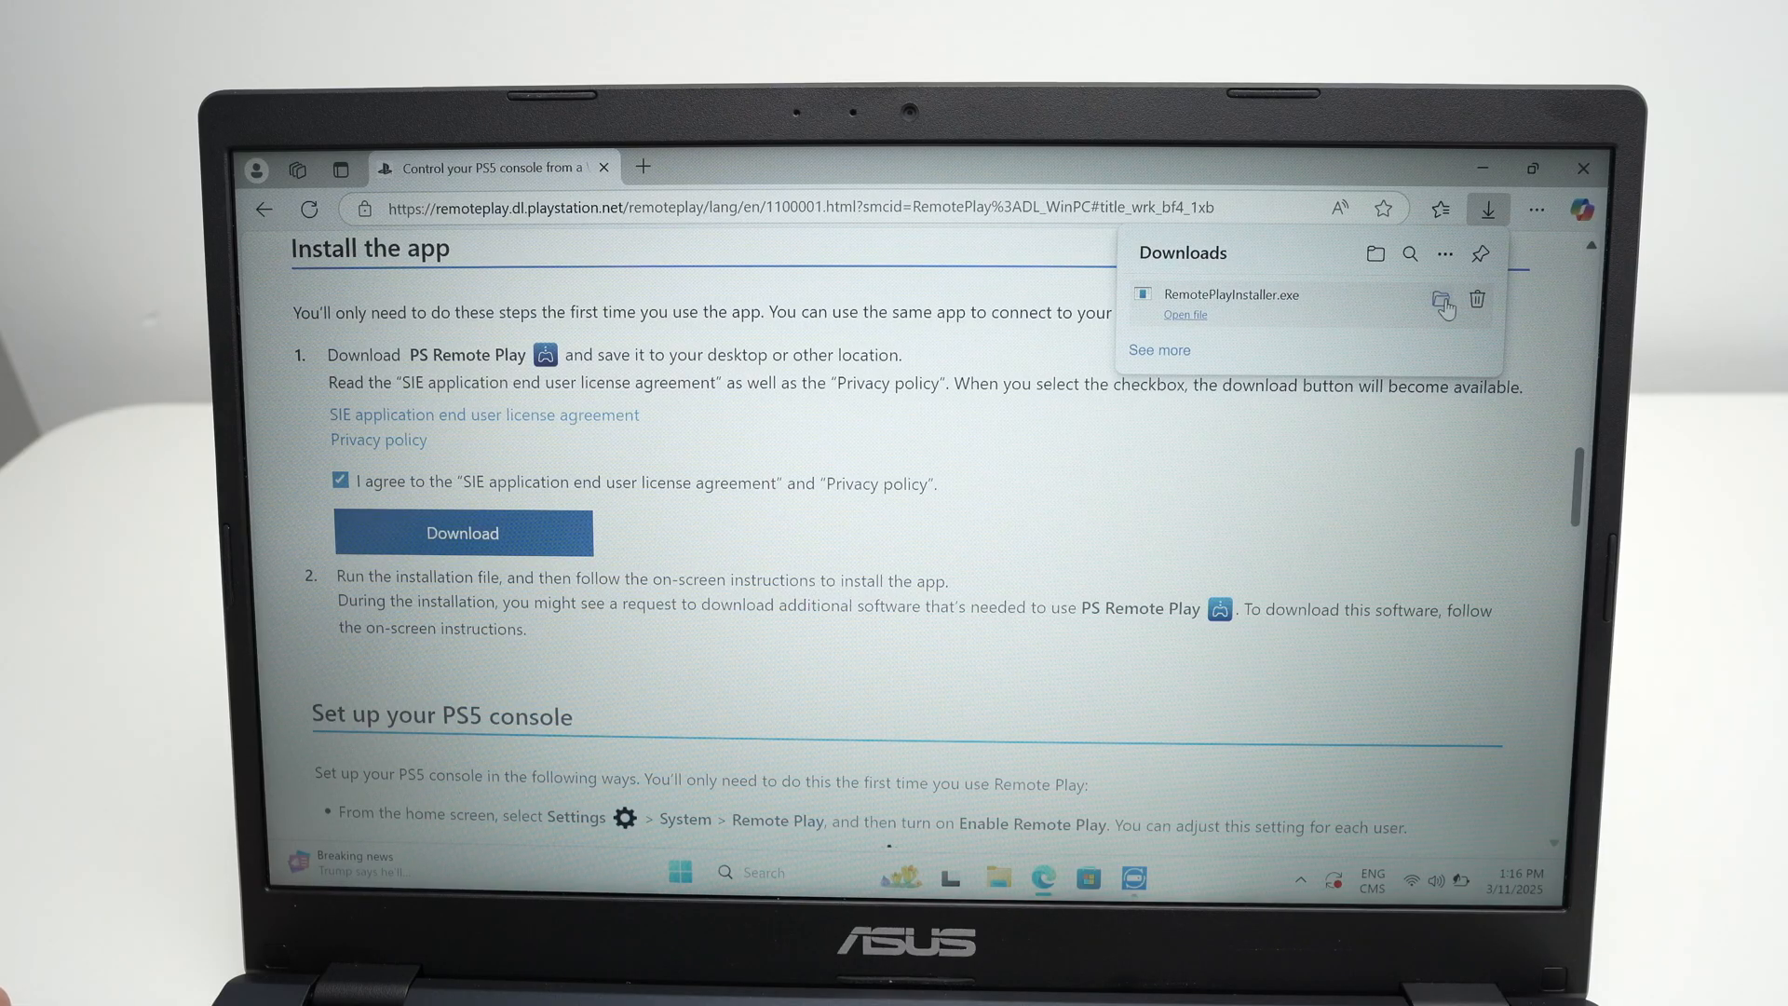
click(1445, 298)
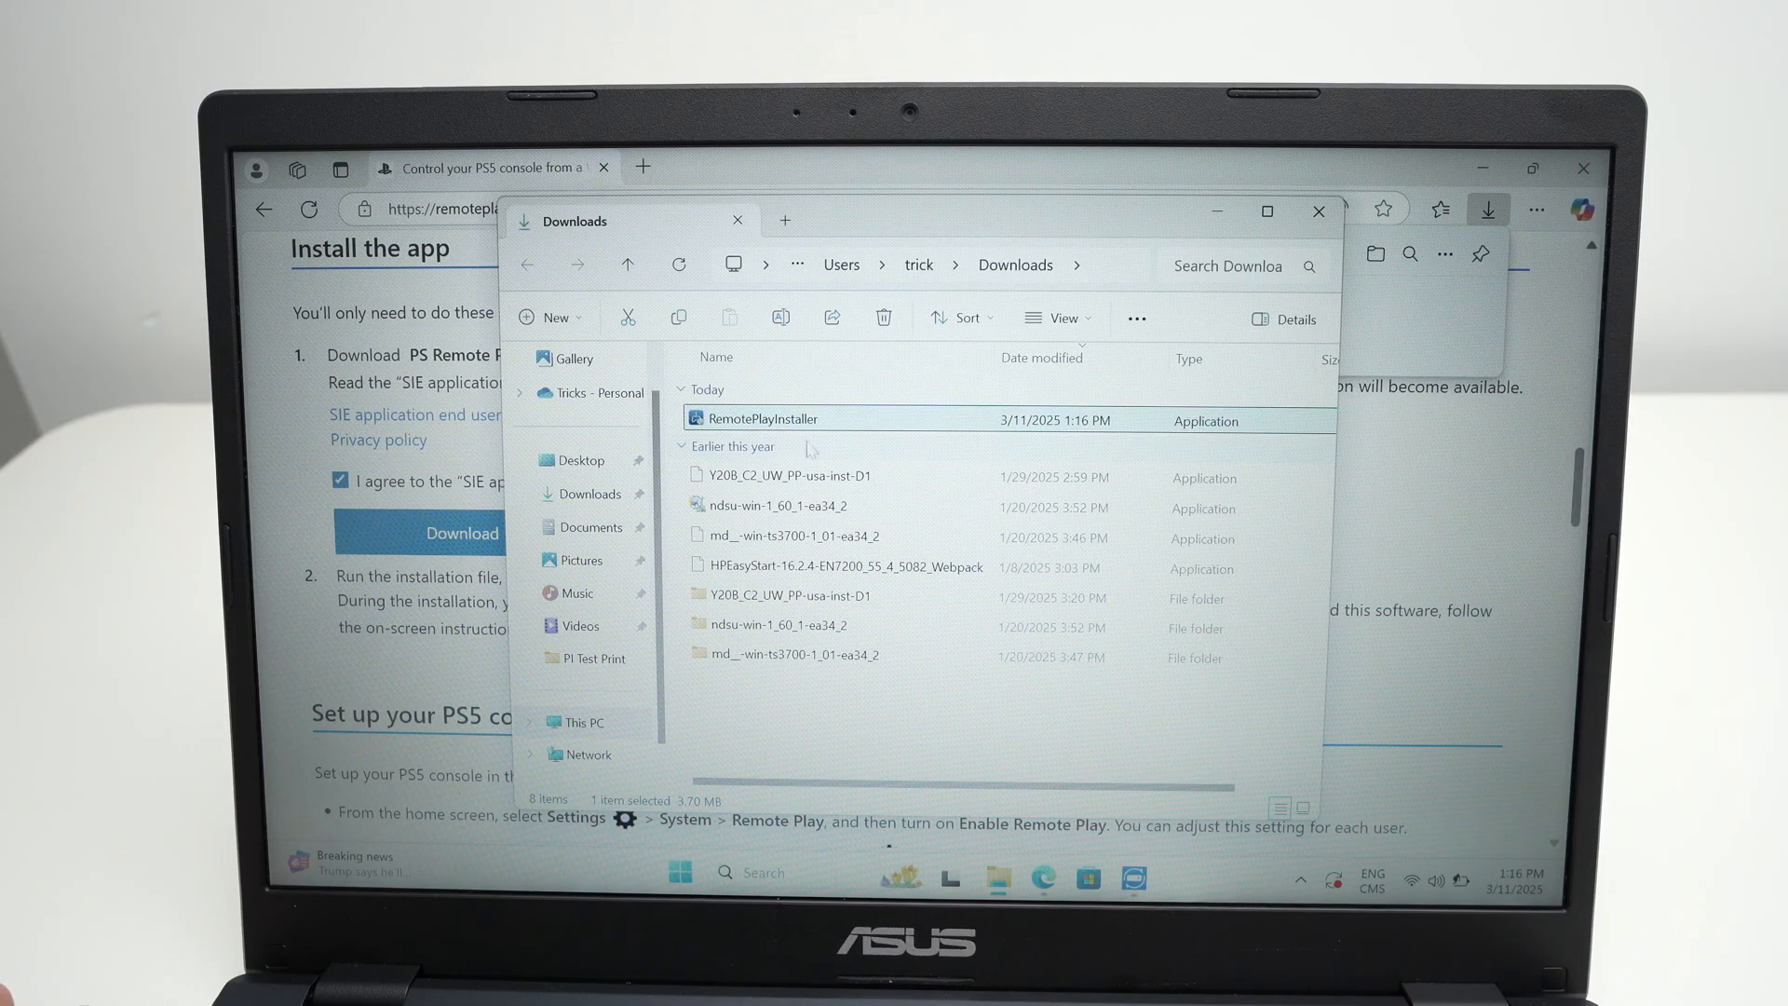
mouse_move(758, 419)
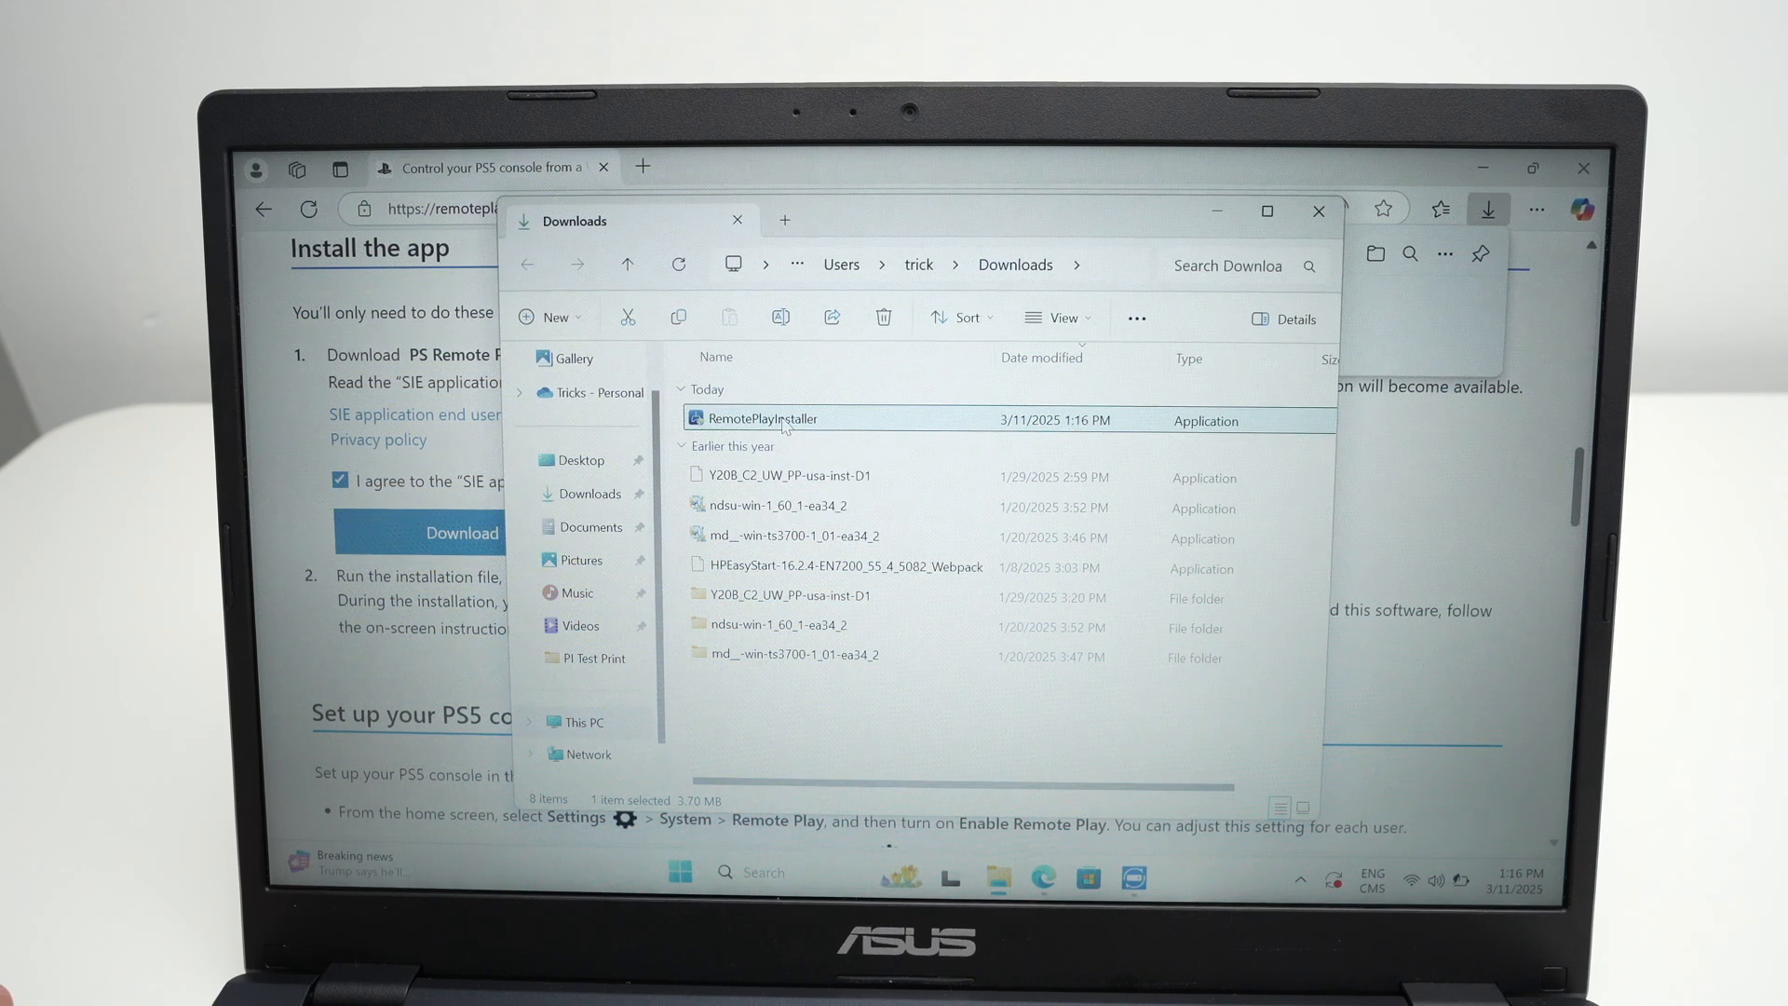
Run RemotePlayInstaller from the Downloads folder to start the setup wizard.
double_click(758, 417)
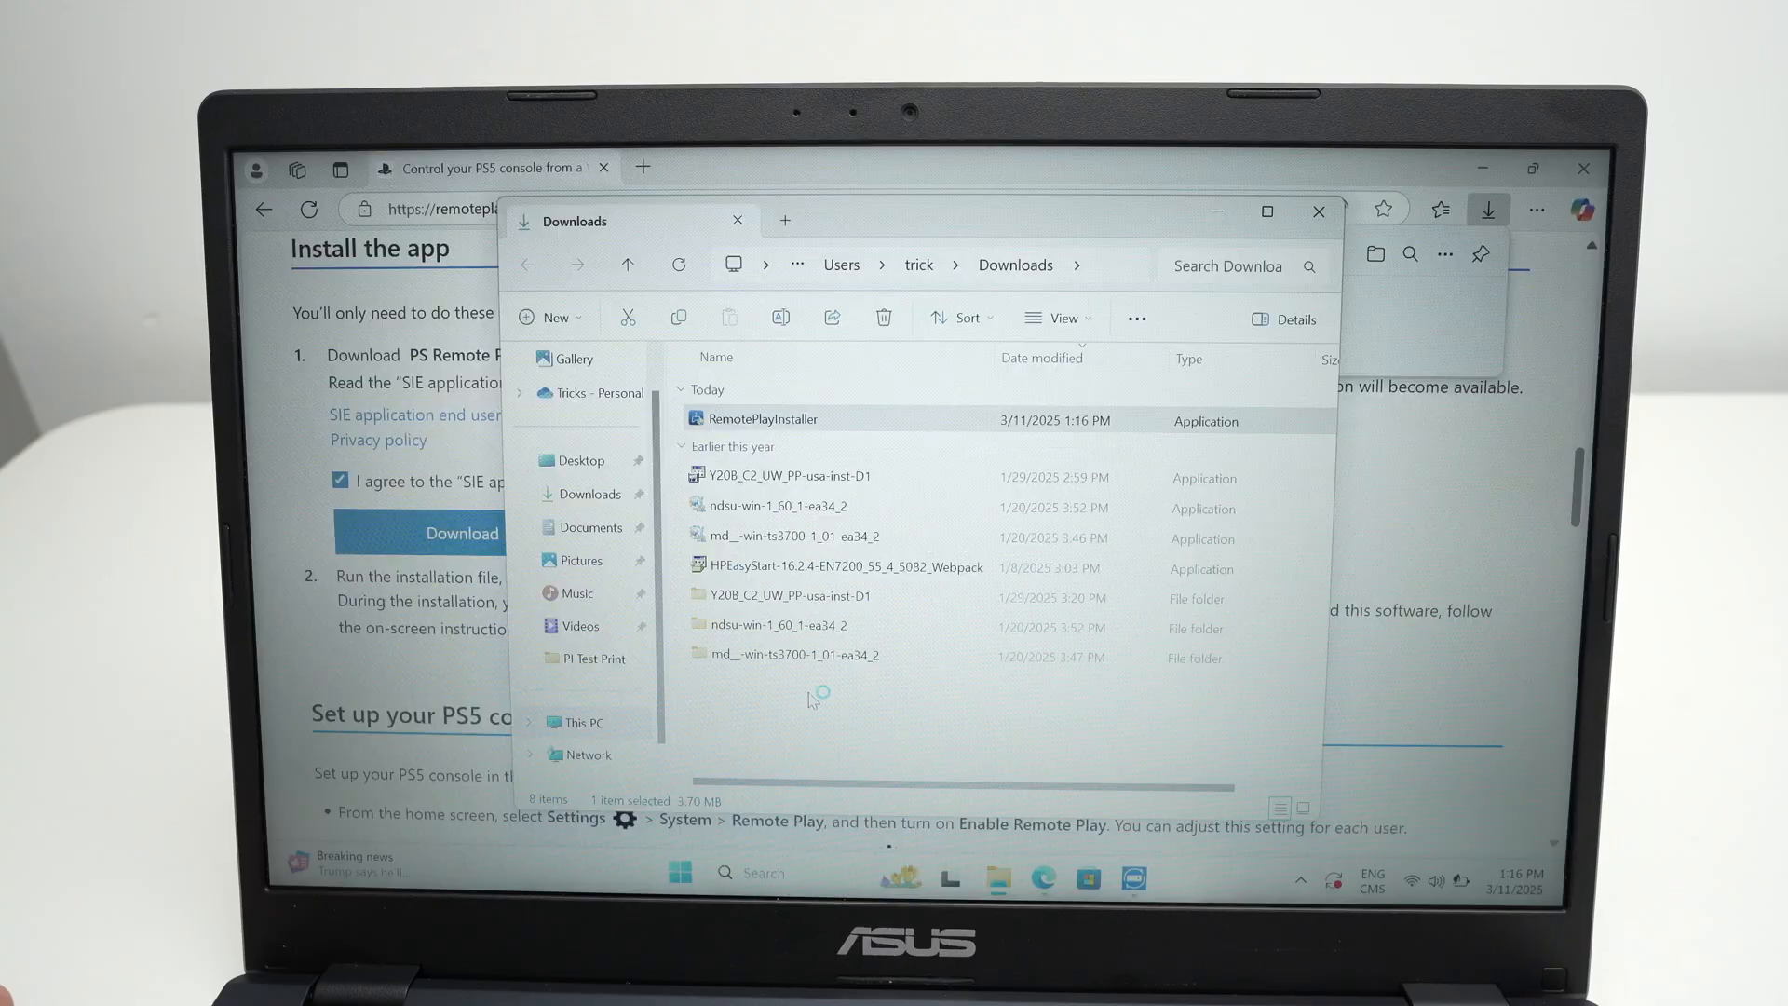
double_click(762, 417)
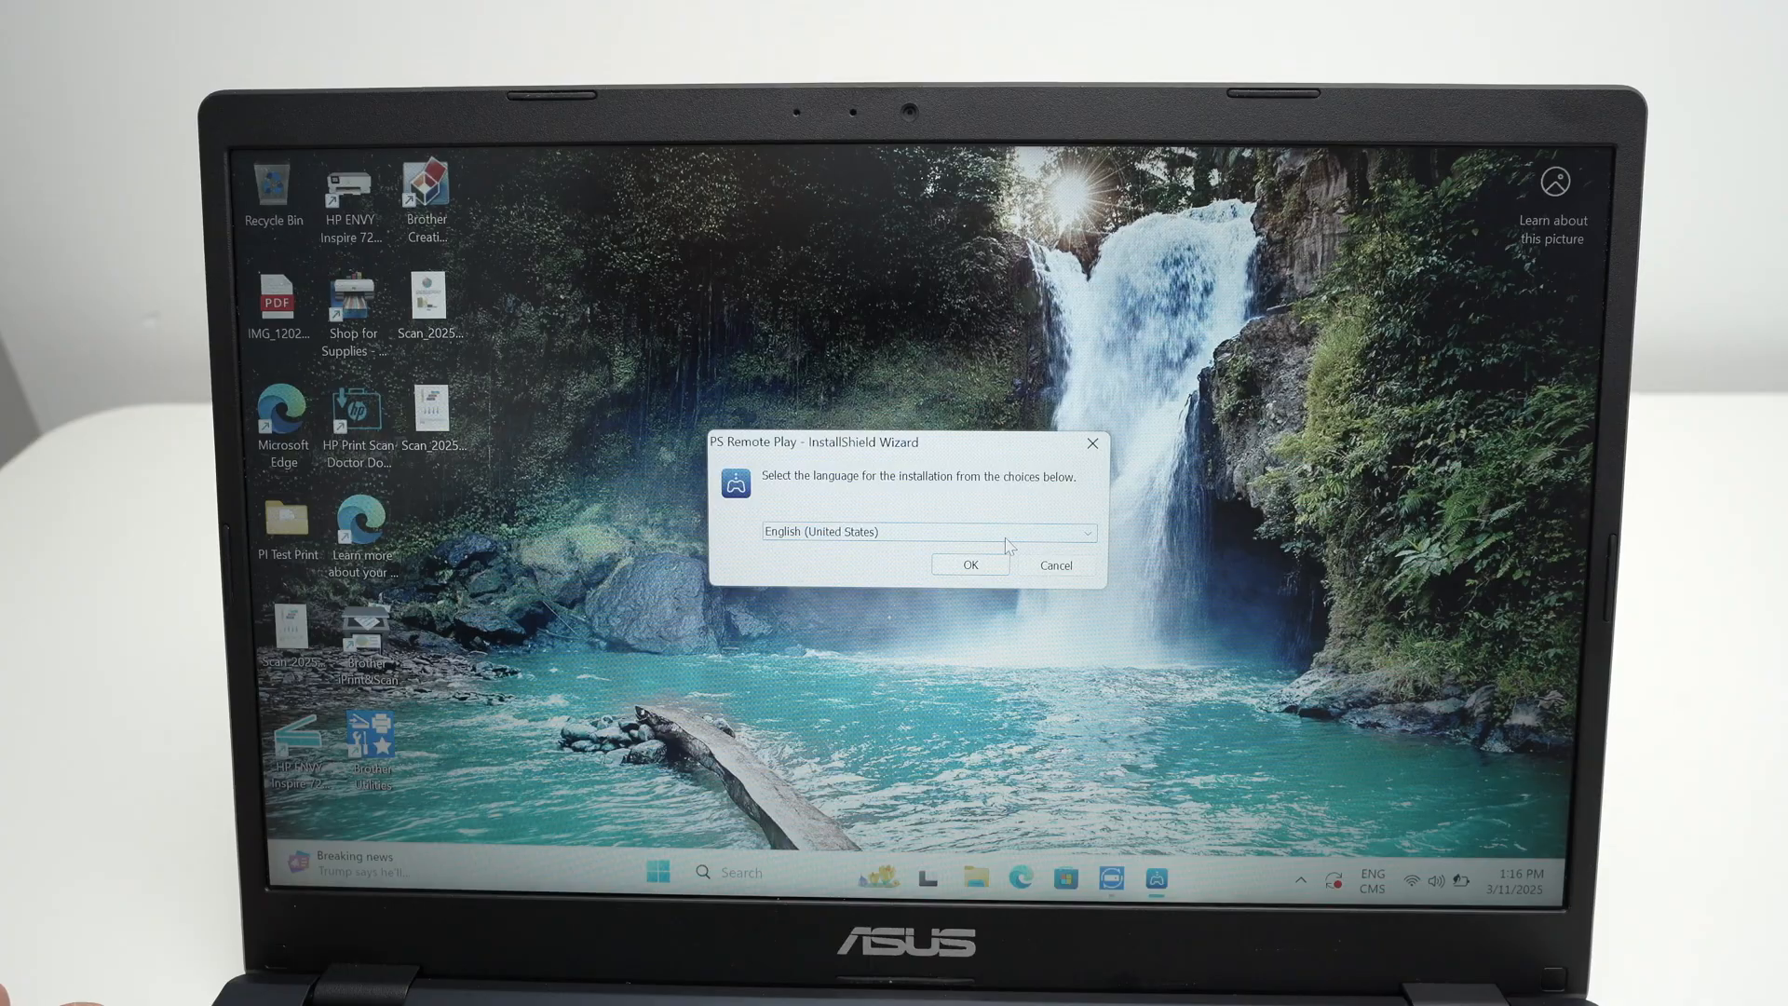
Install PS Remote Play in English (United States) to the default folder and finish the wizard.
click(968, 565)
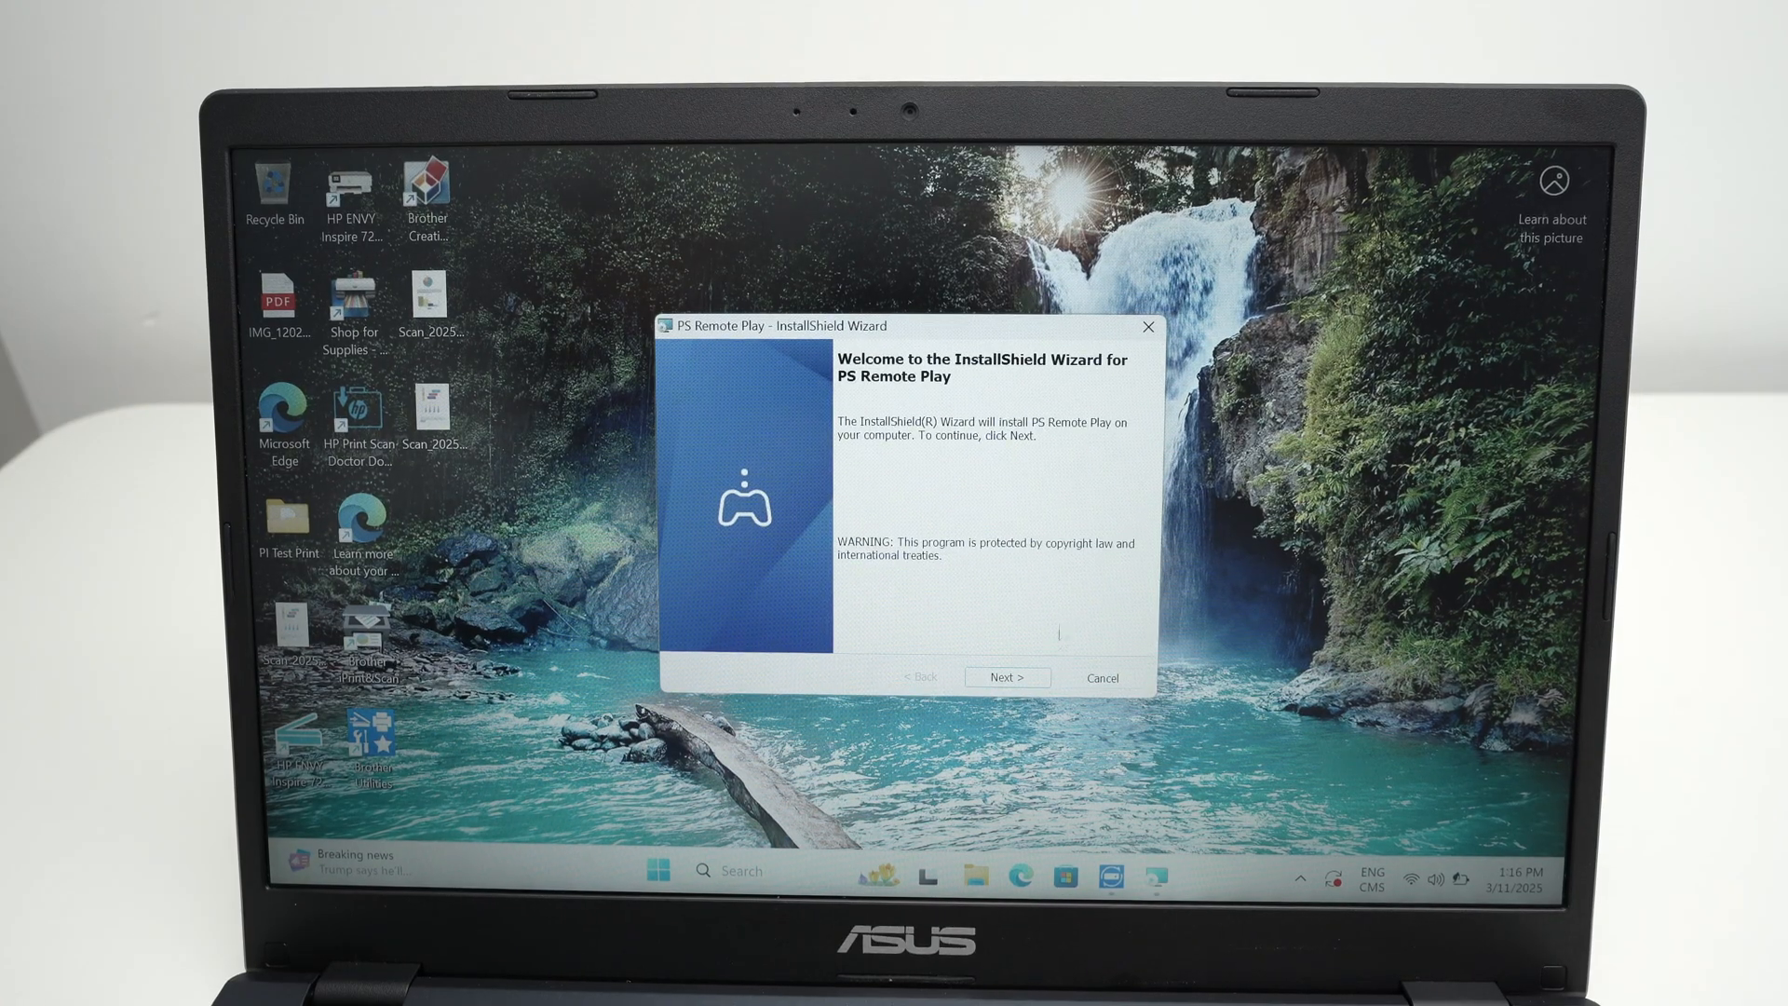
click(1008, 676)
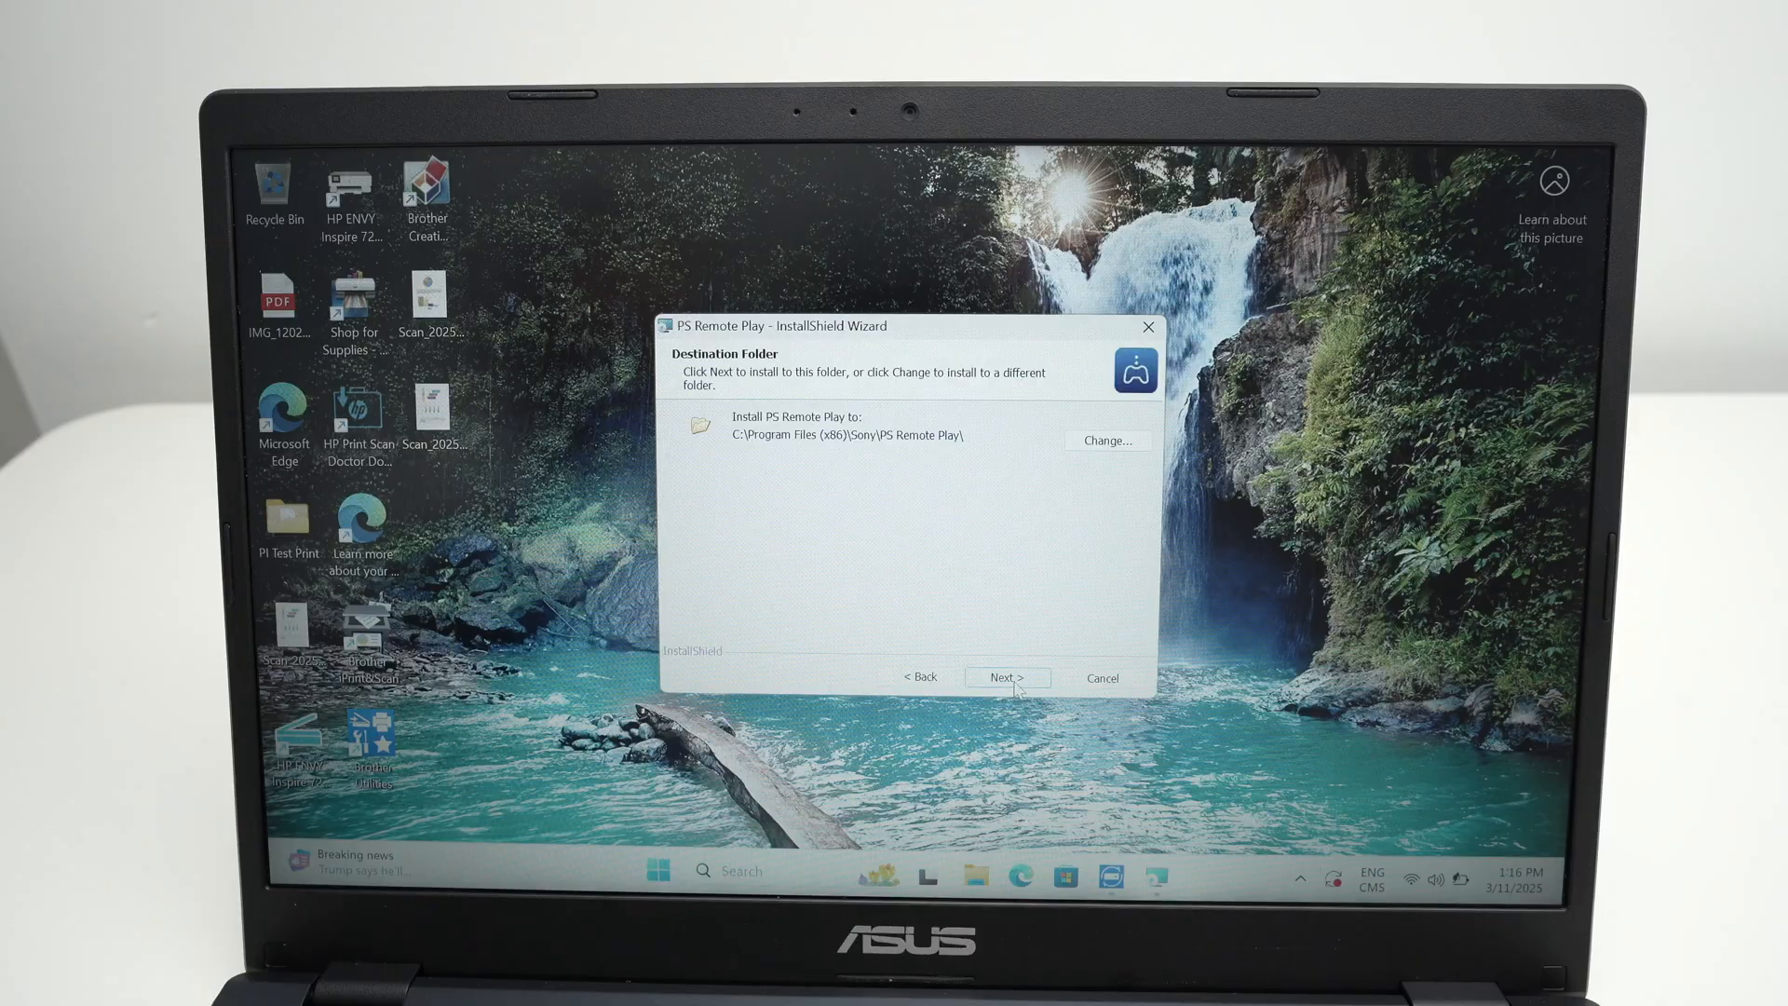
click(1006, 676)
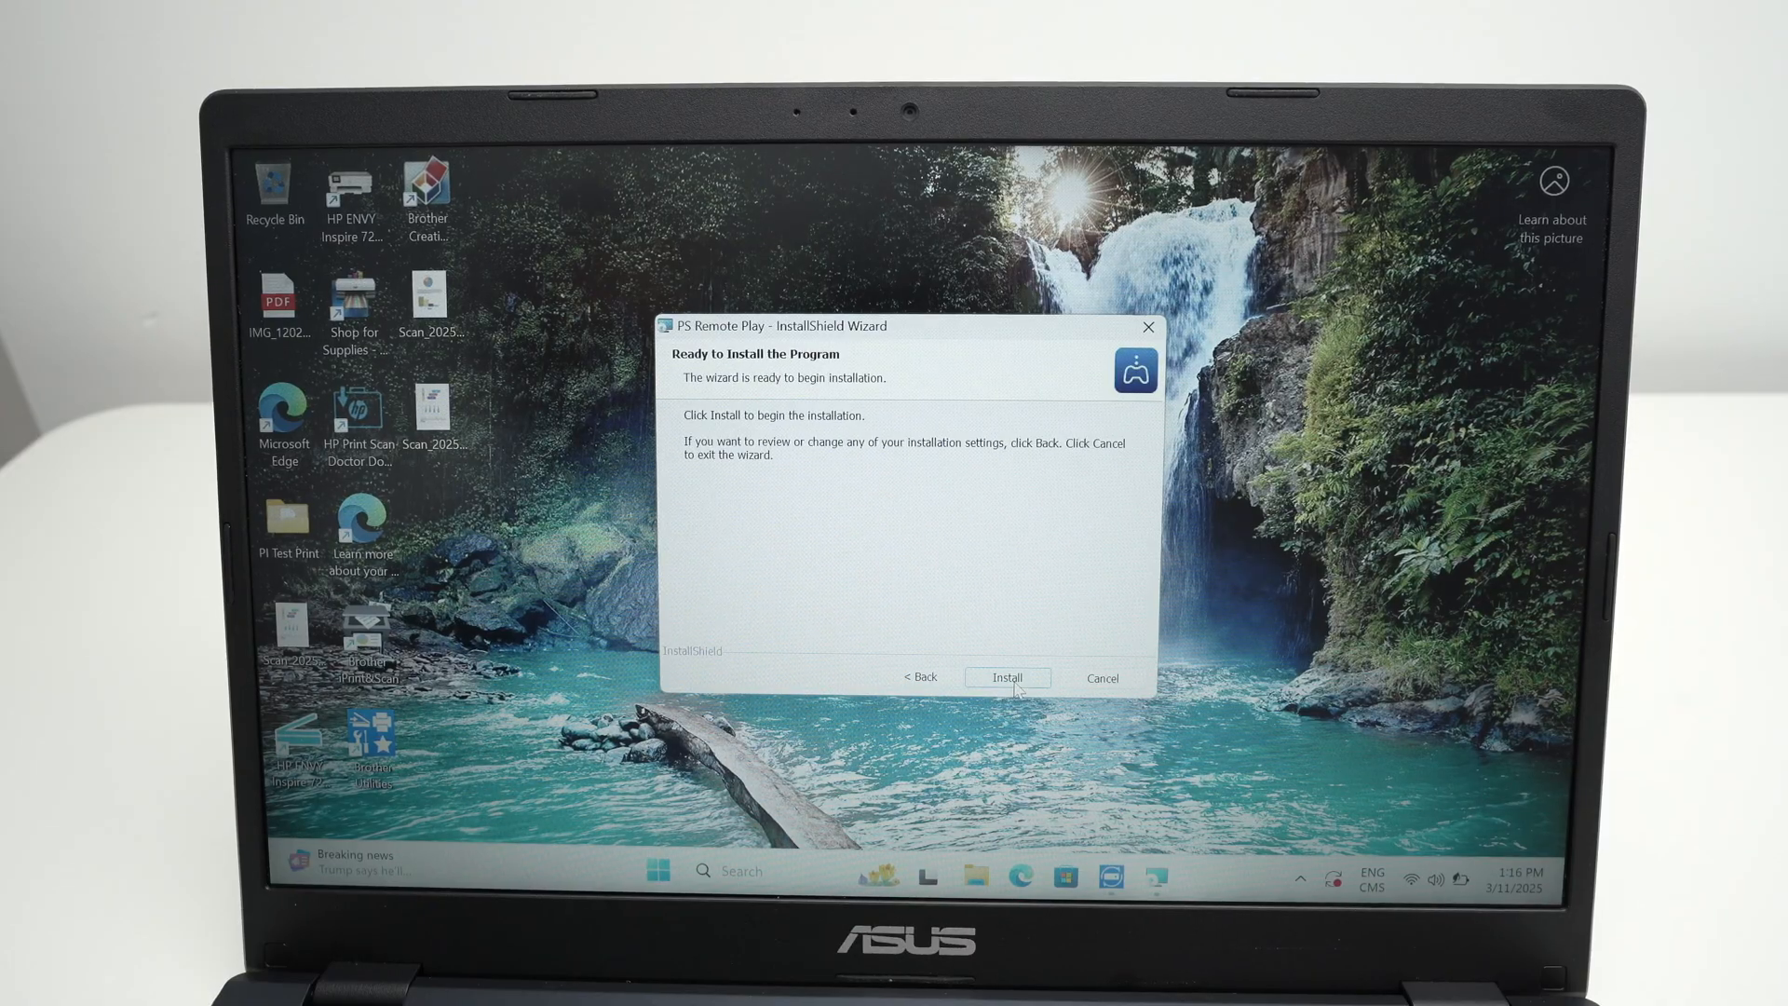
click(1008, 676)
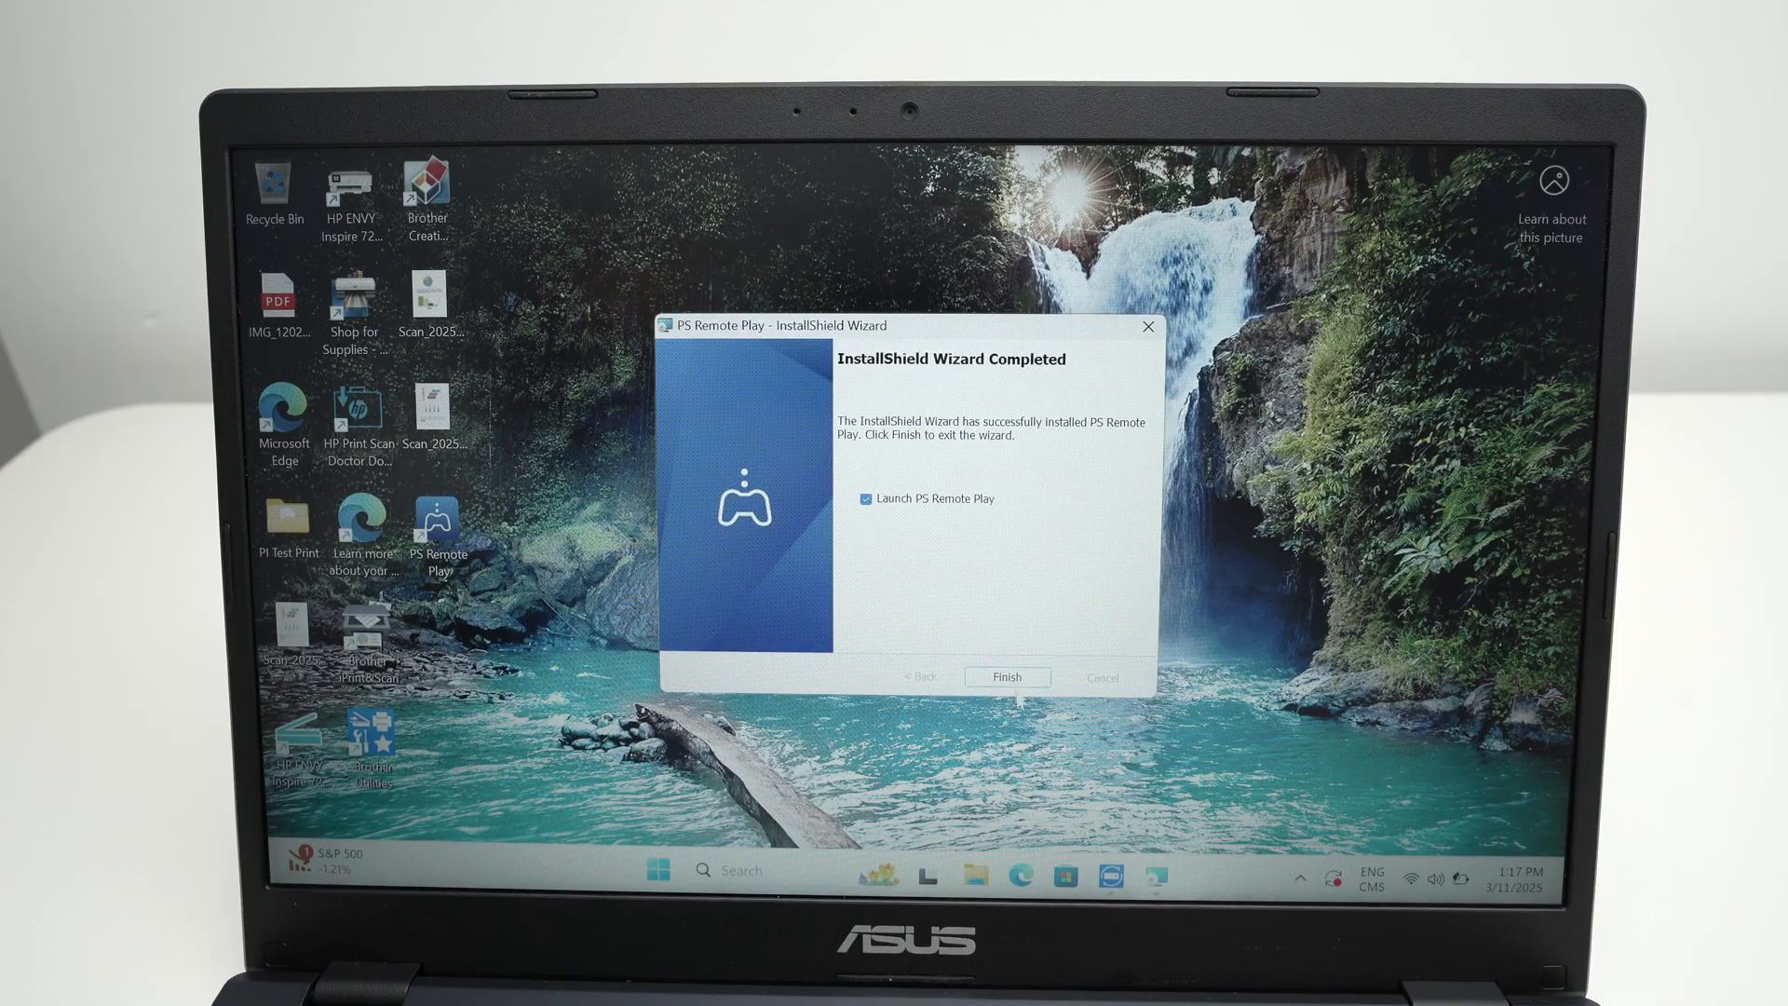
click(1008, 677)
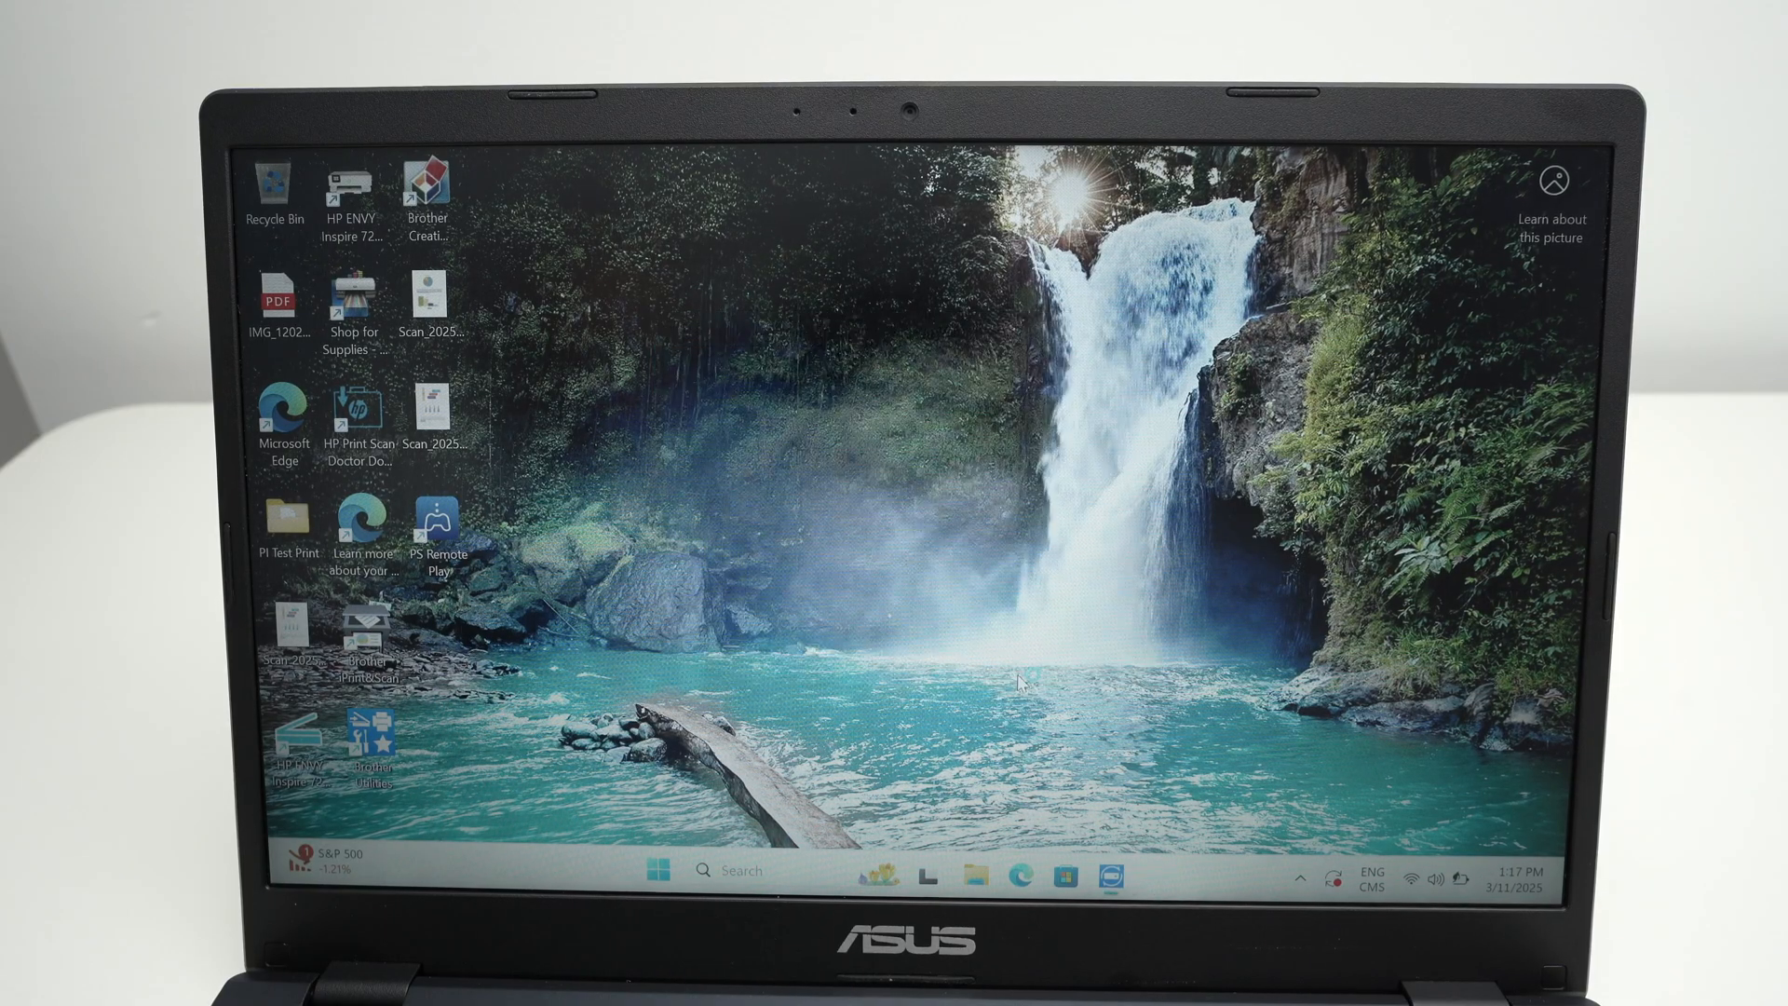
Launch PS Remote Play, sign in with the PSN email and password, and accept the data terms and PS5 notice.
double_click(436, 522)
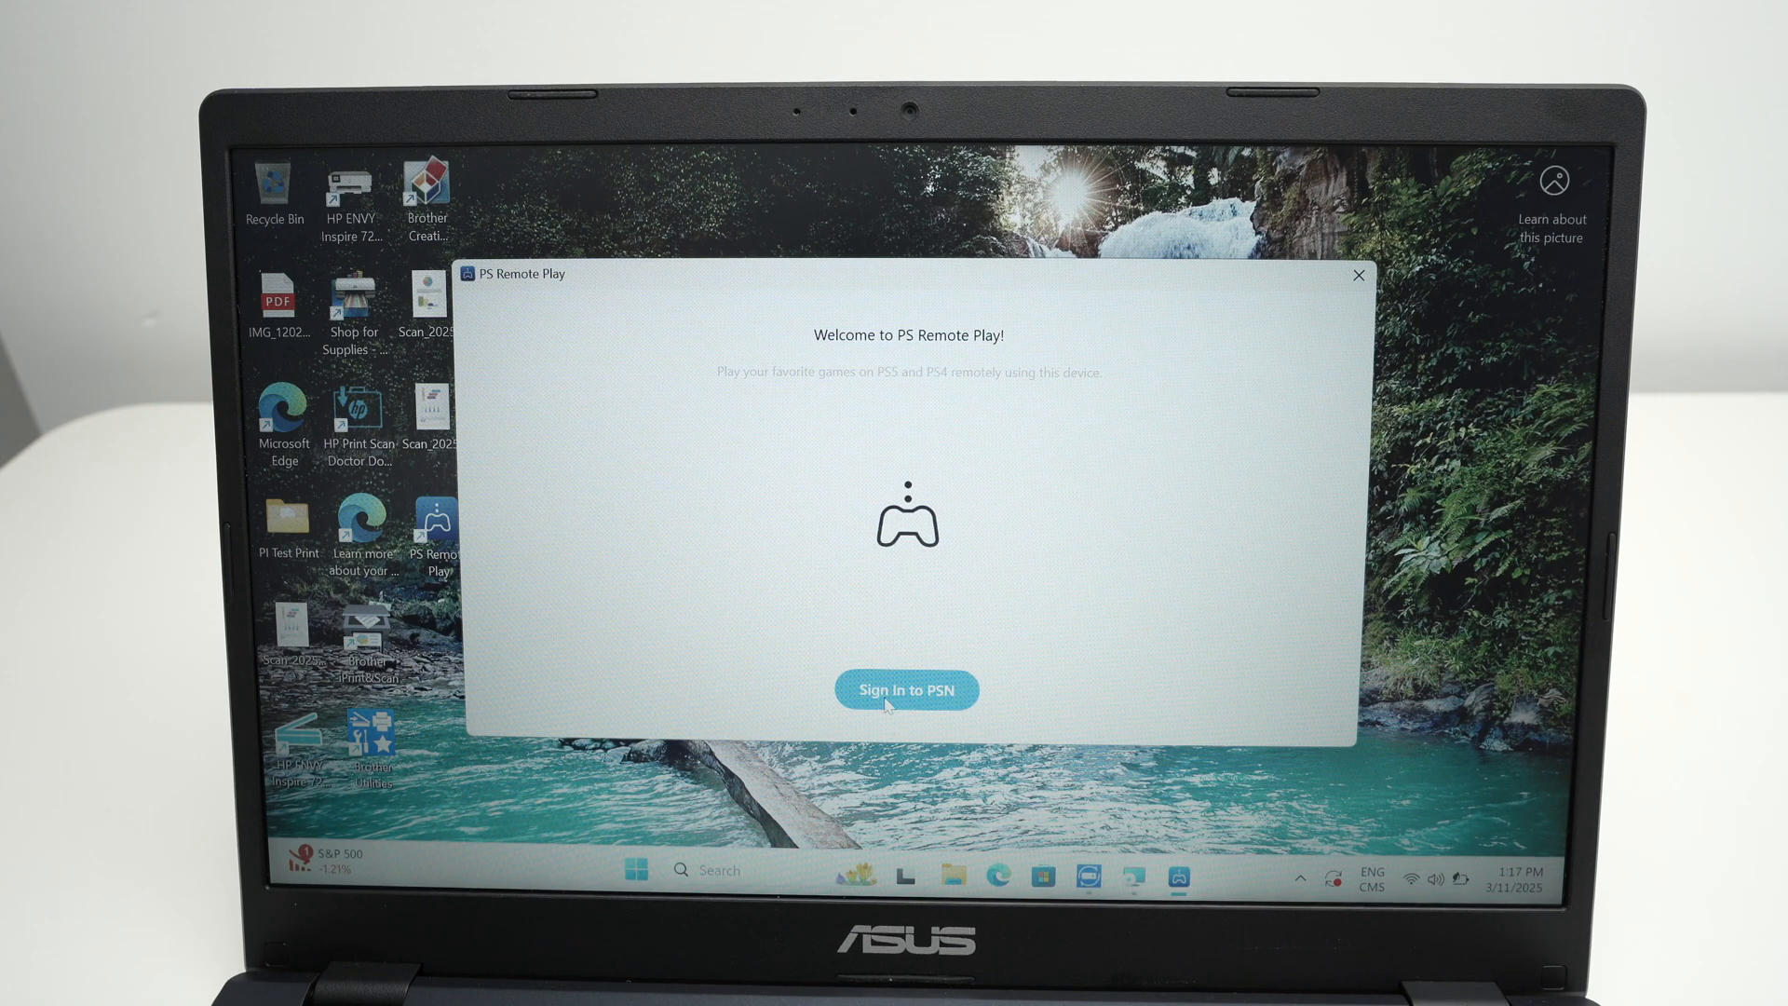
click(908, 689)
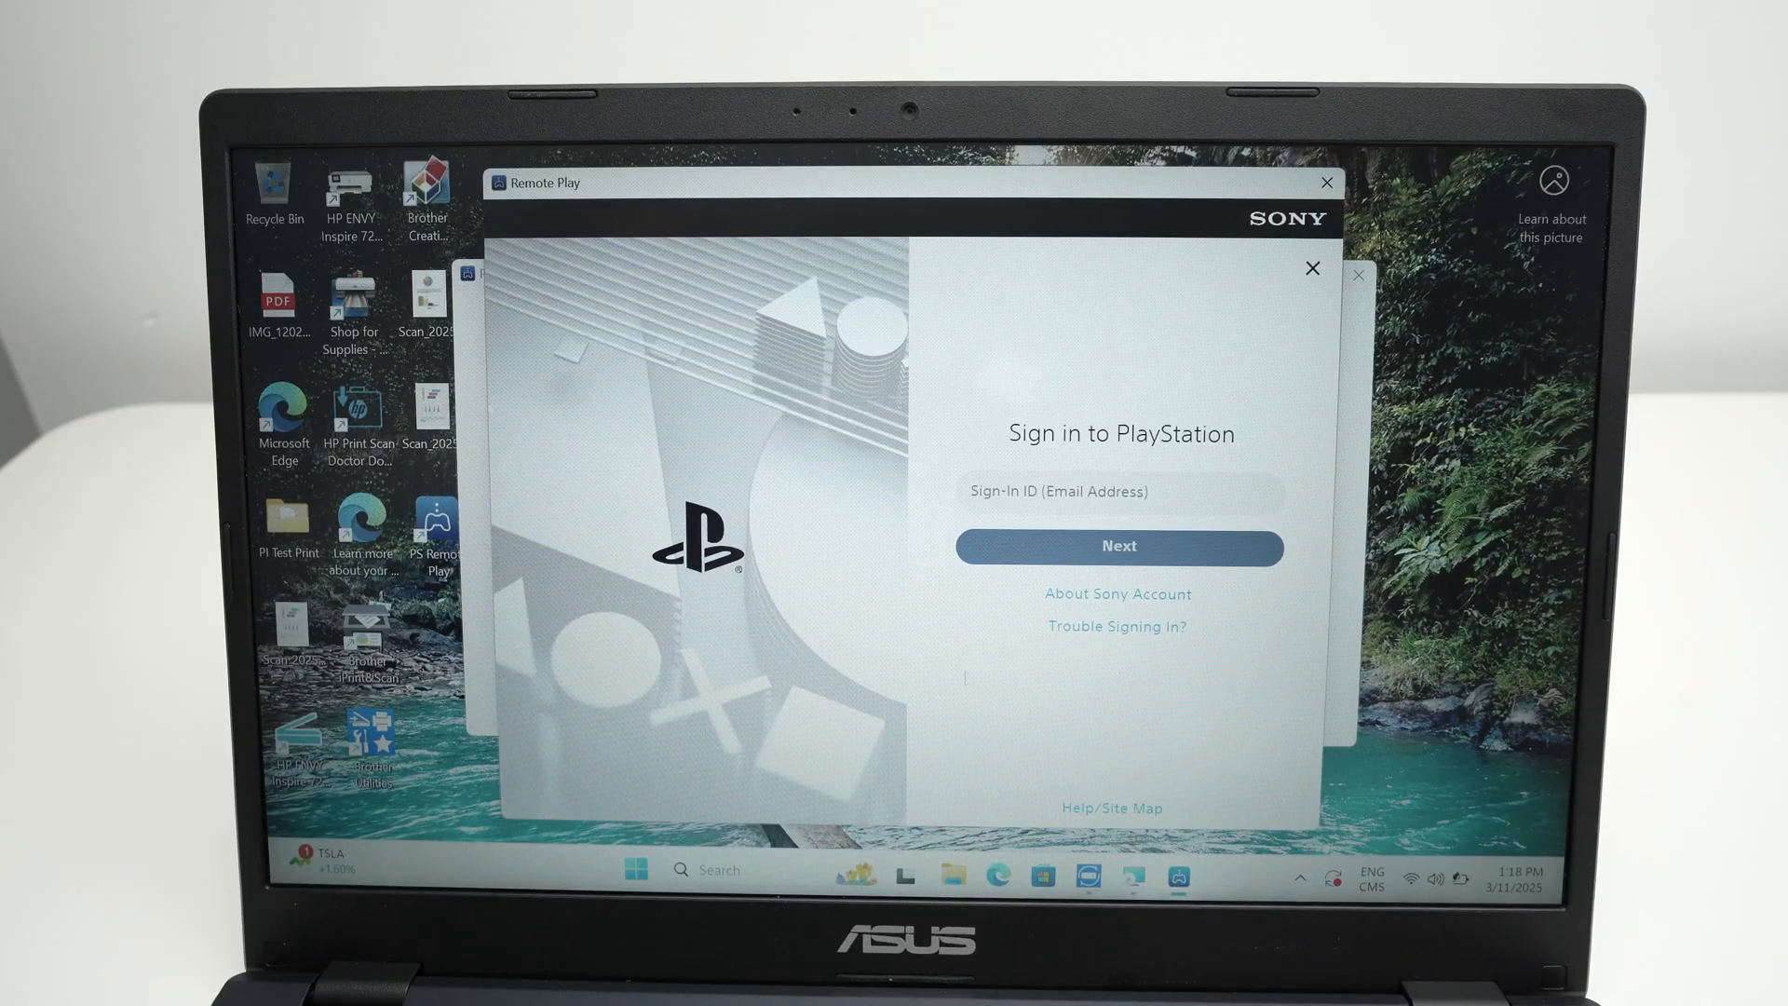
click(1119, 492)
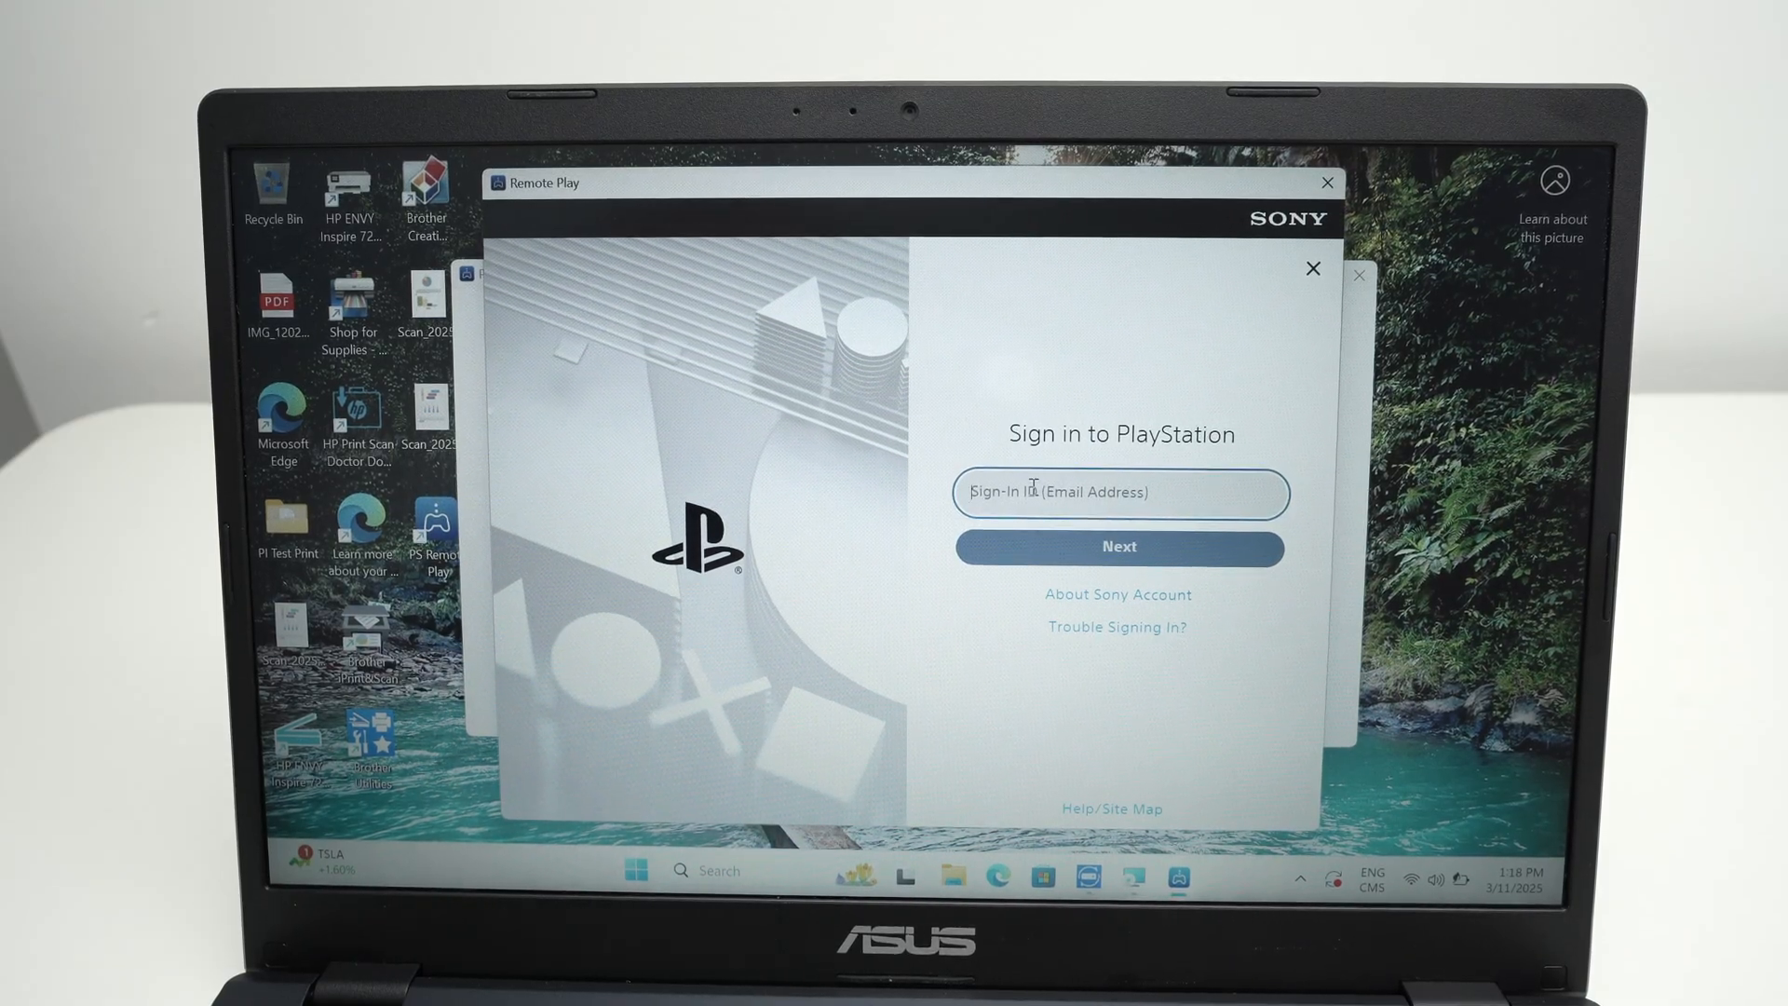
click(1119, 548)
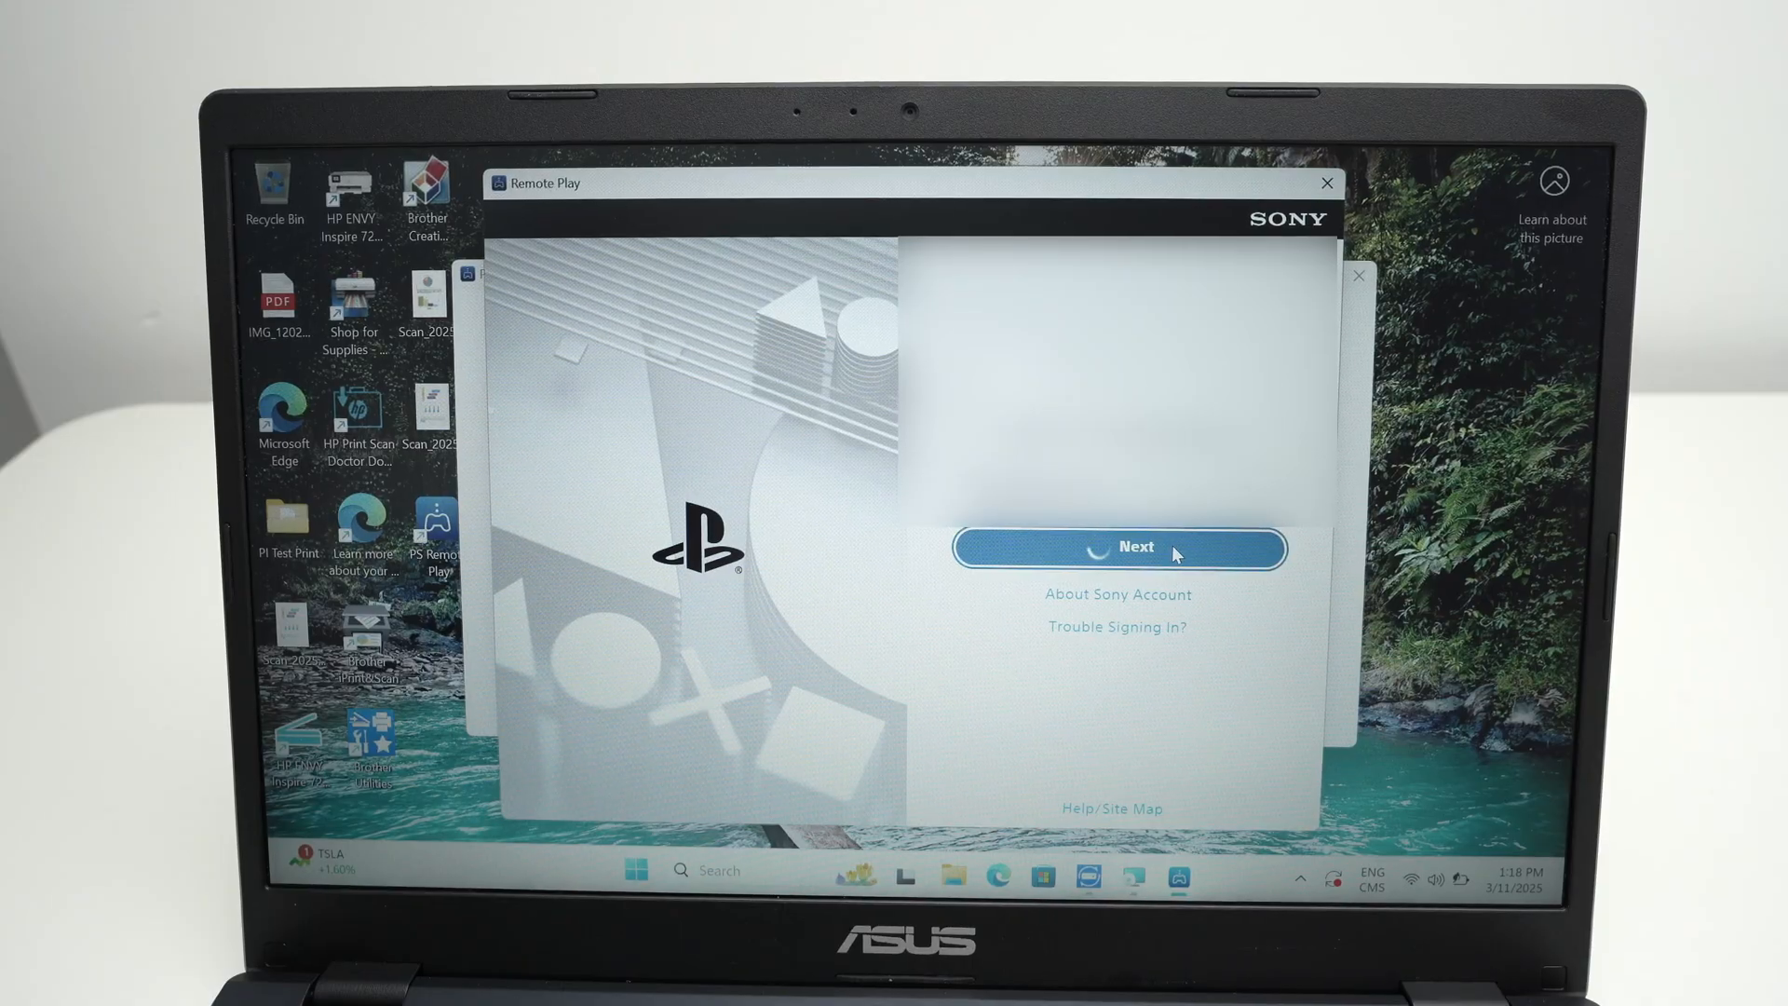
click(1118, 548)
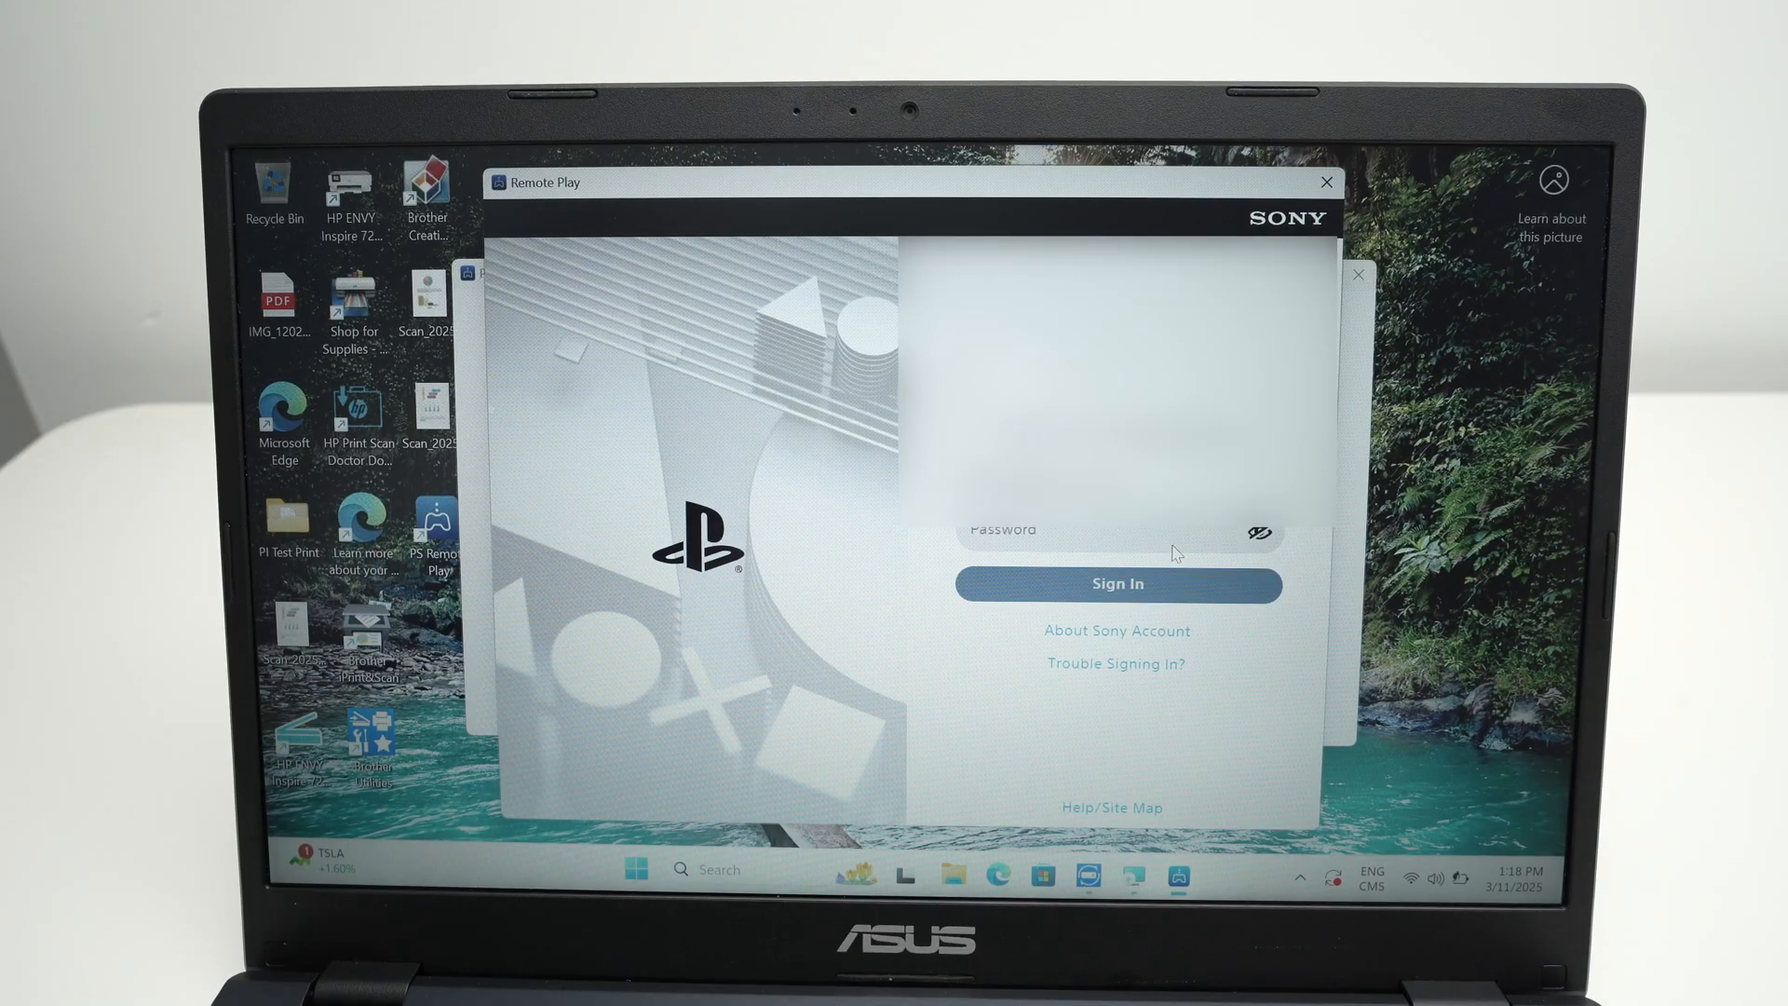
click(1116, 583)
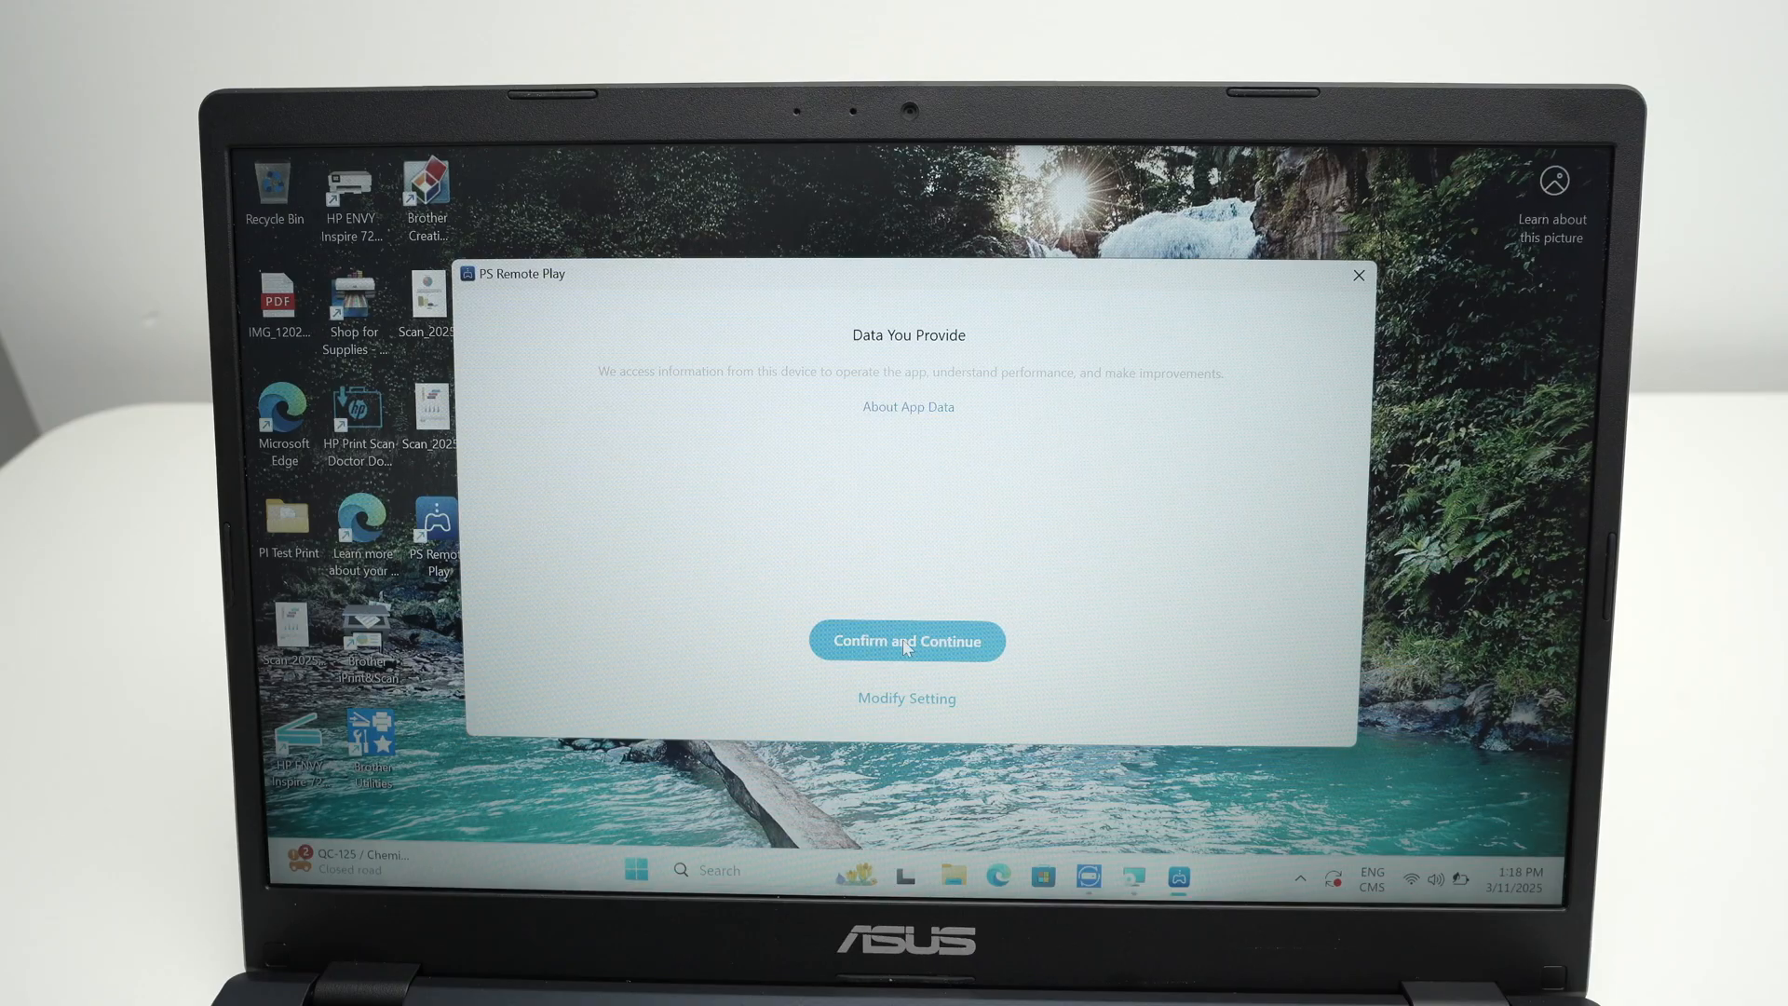
click(907, 639)
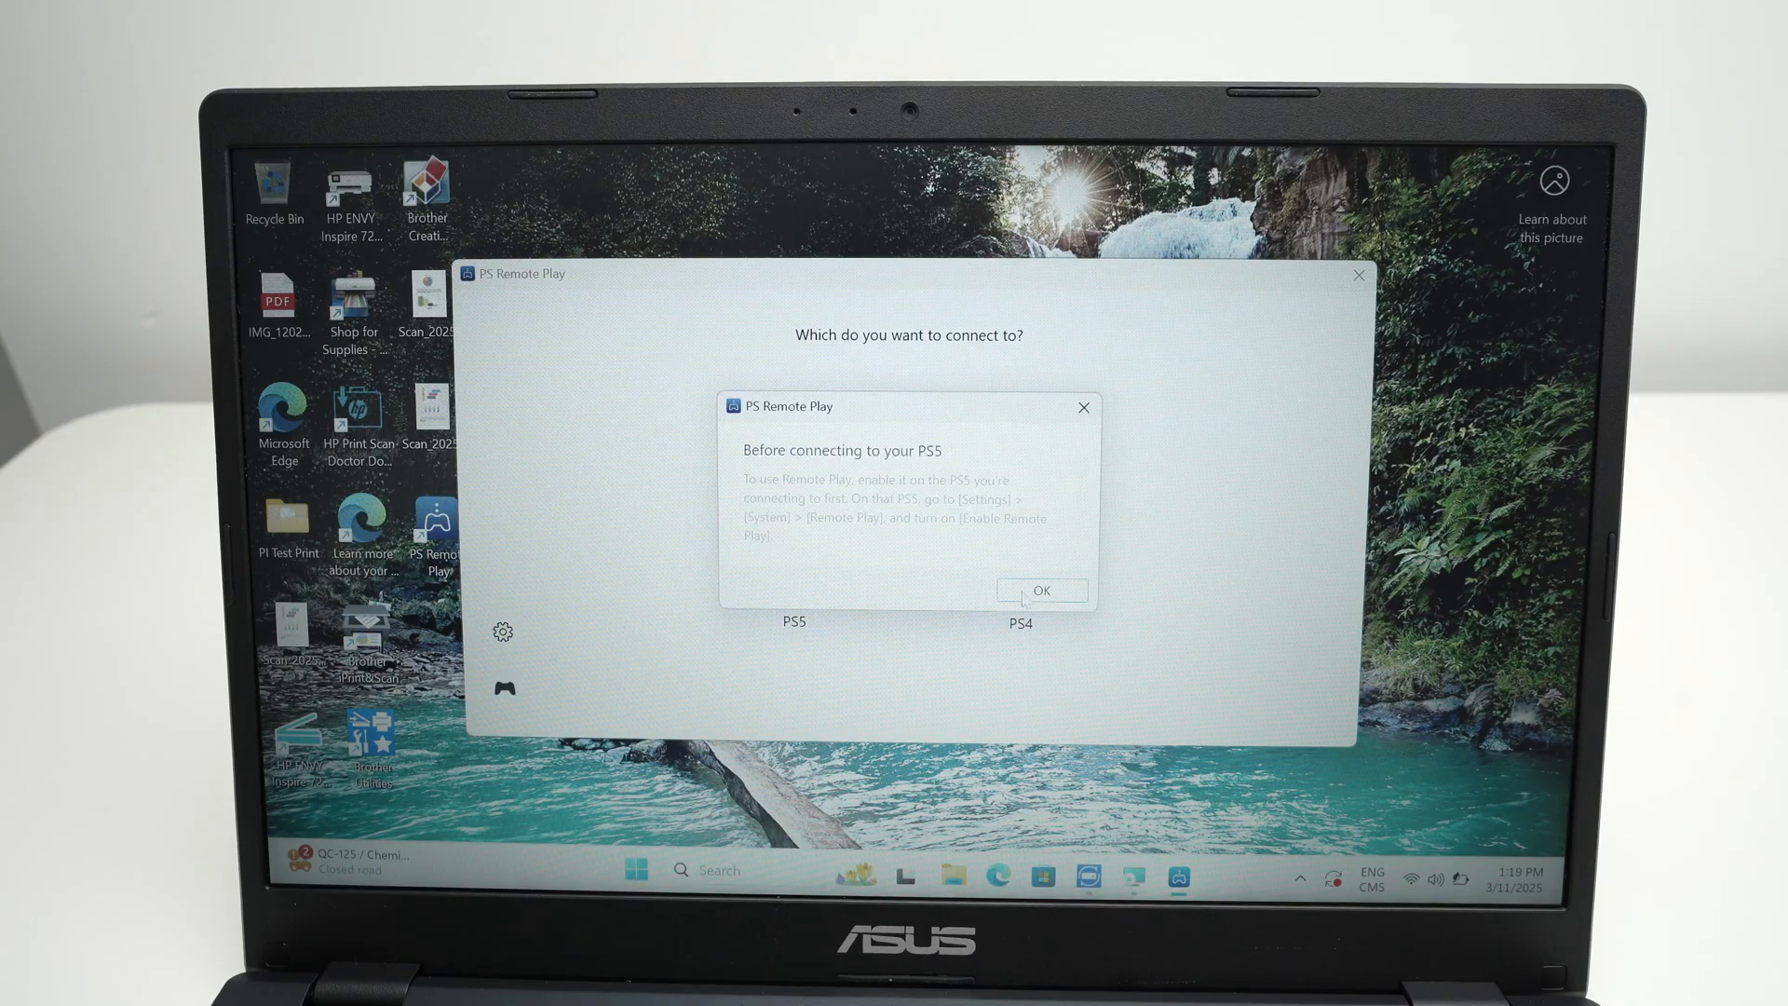
click(1039, 590)
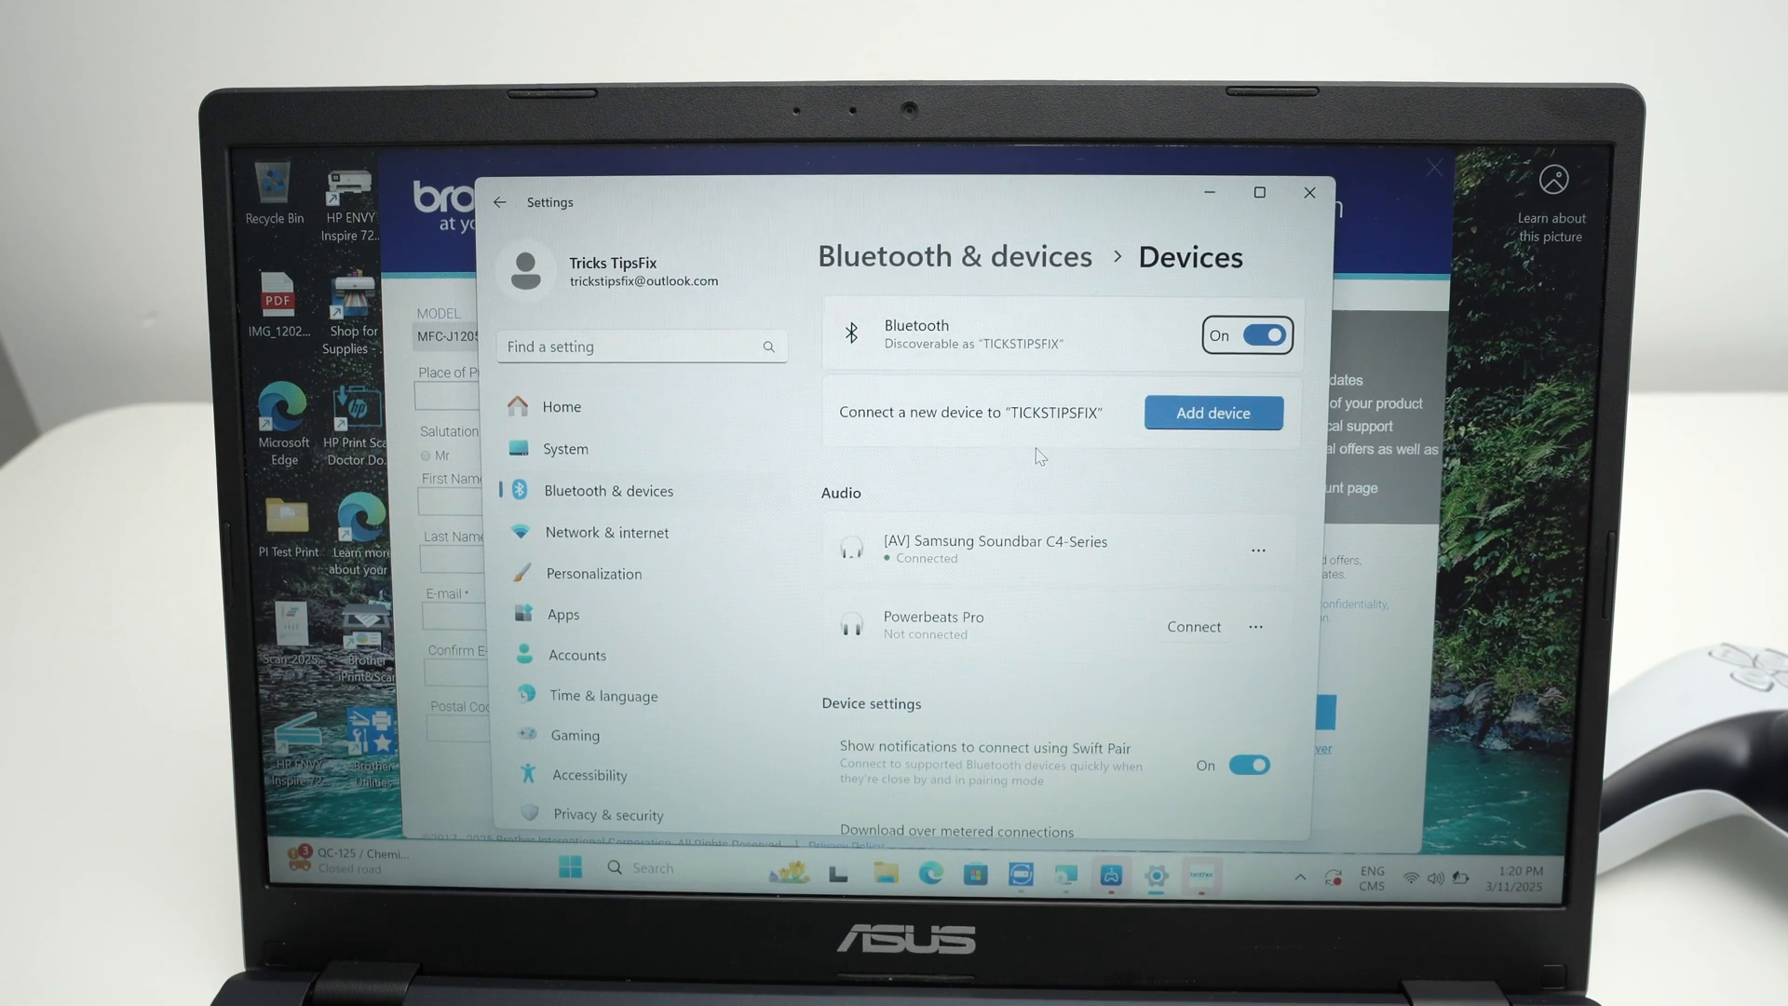
mouse_move(1214, 412)
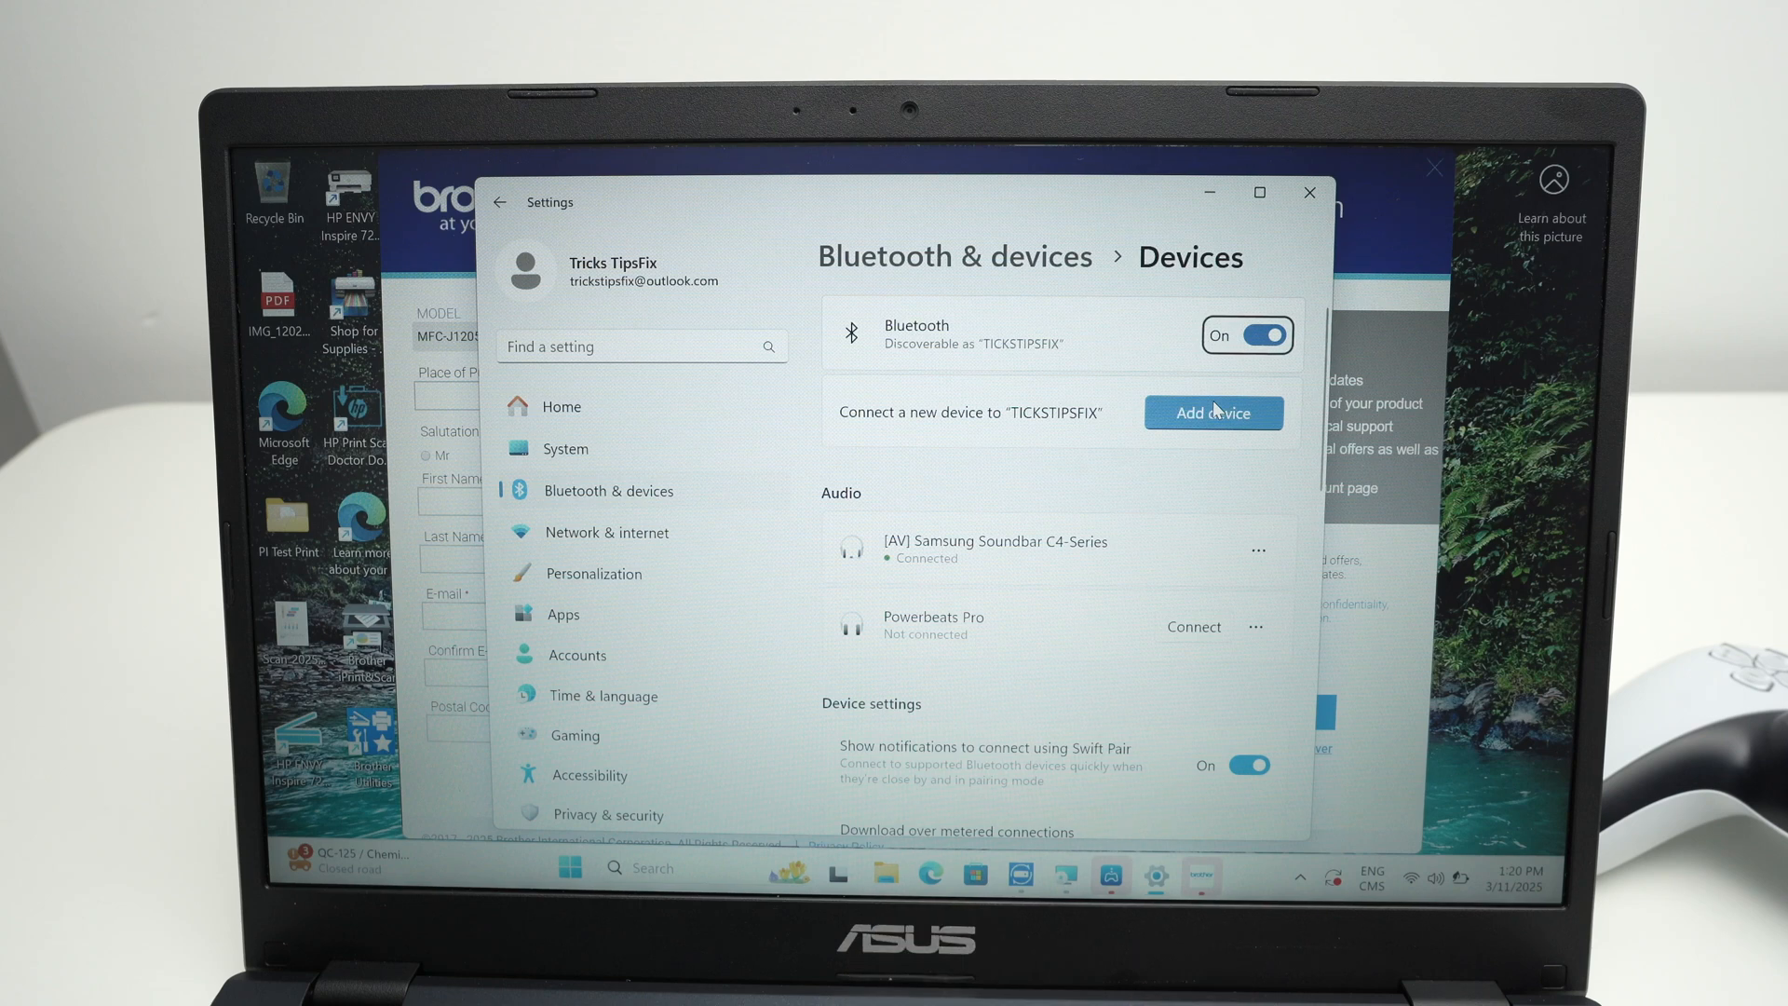
Add the DualSense Wireless Controller as a Bluetooth device, then close Settings.
click(1213, 412)
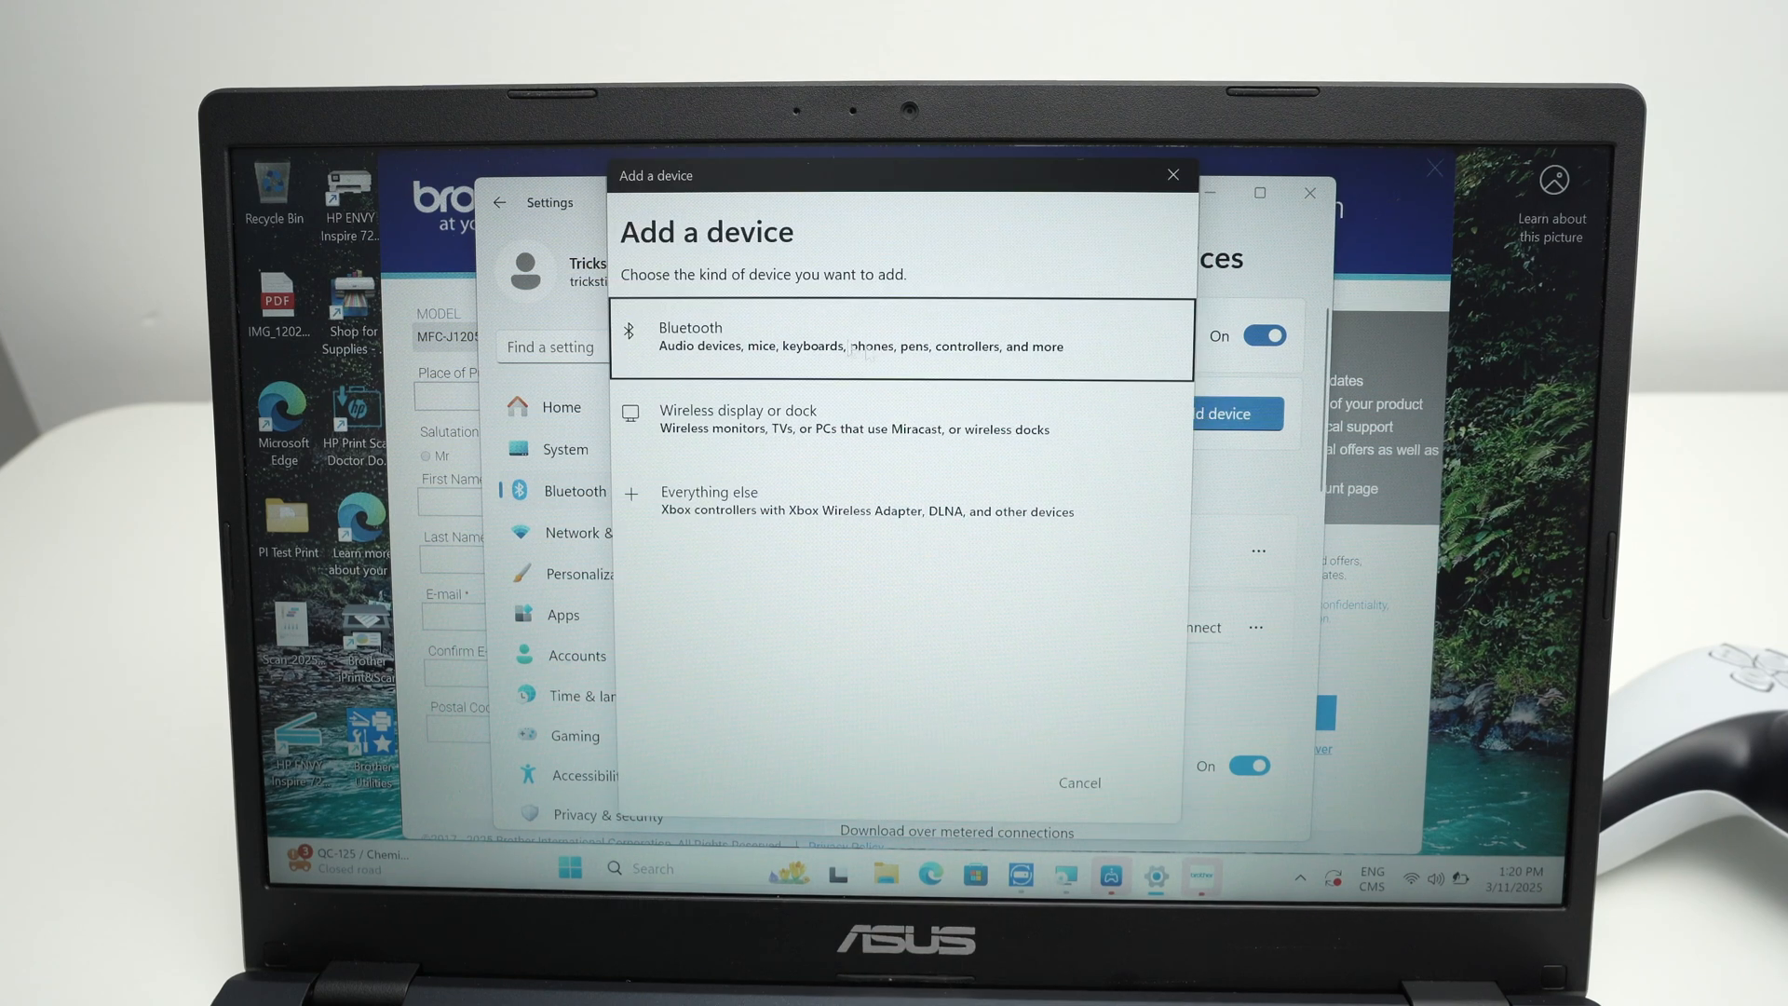
click(902, 337)
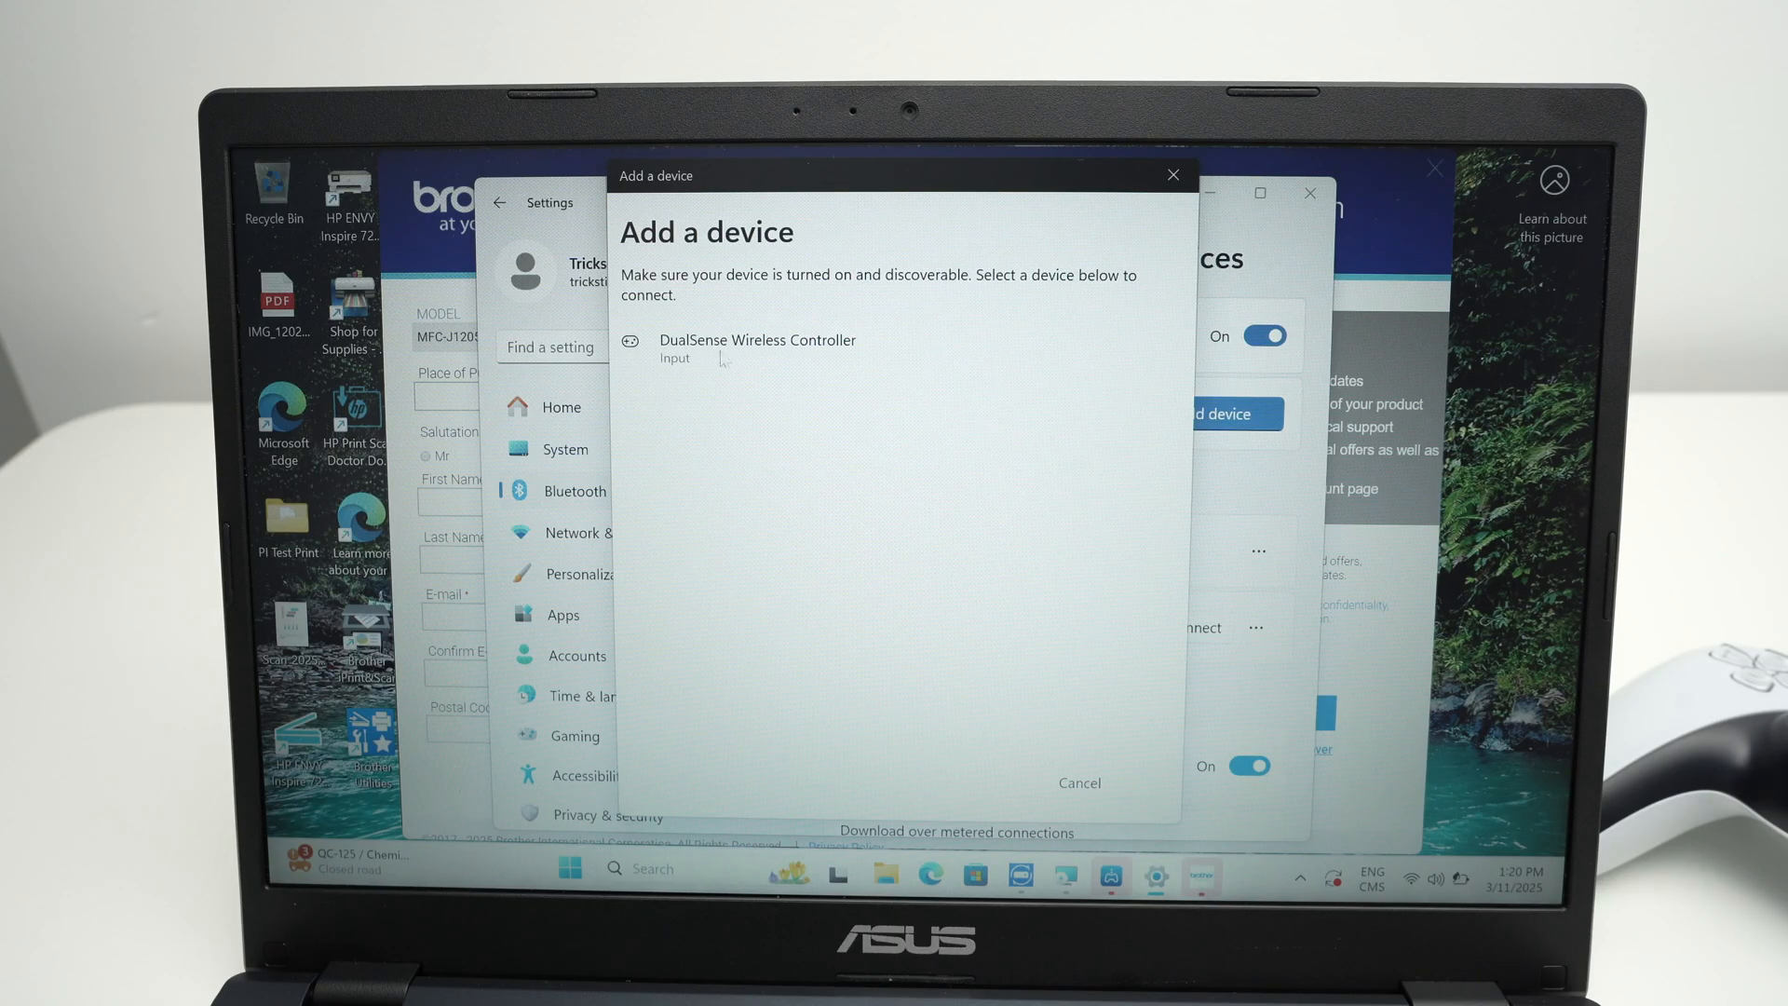
click(758, 339)
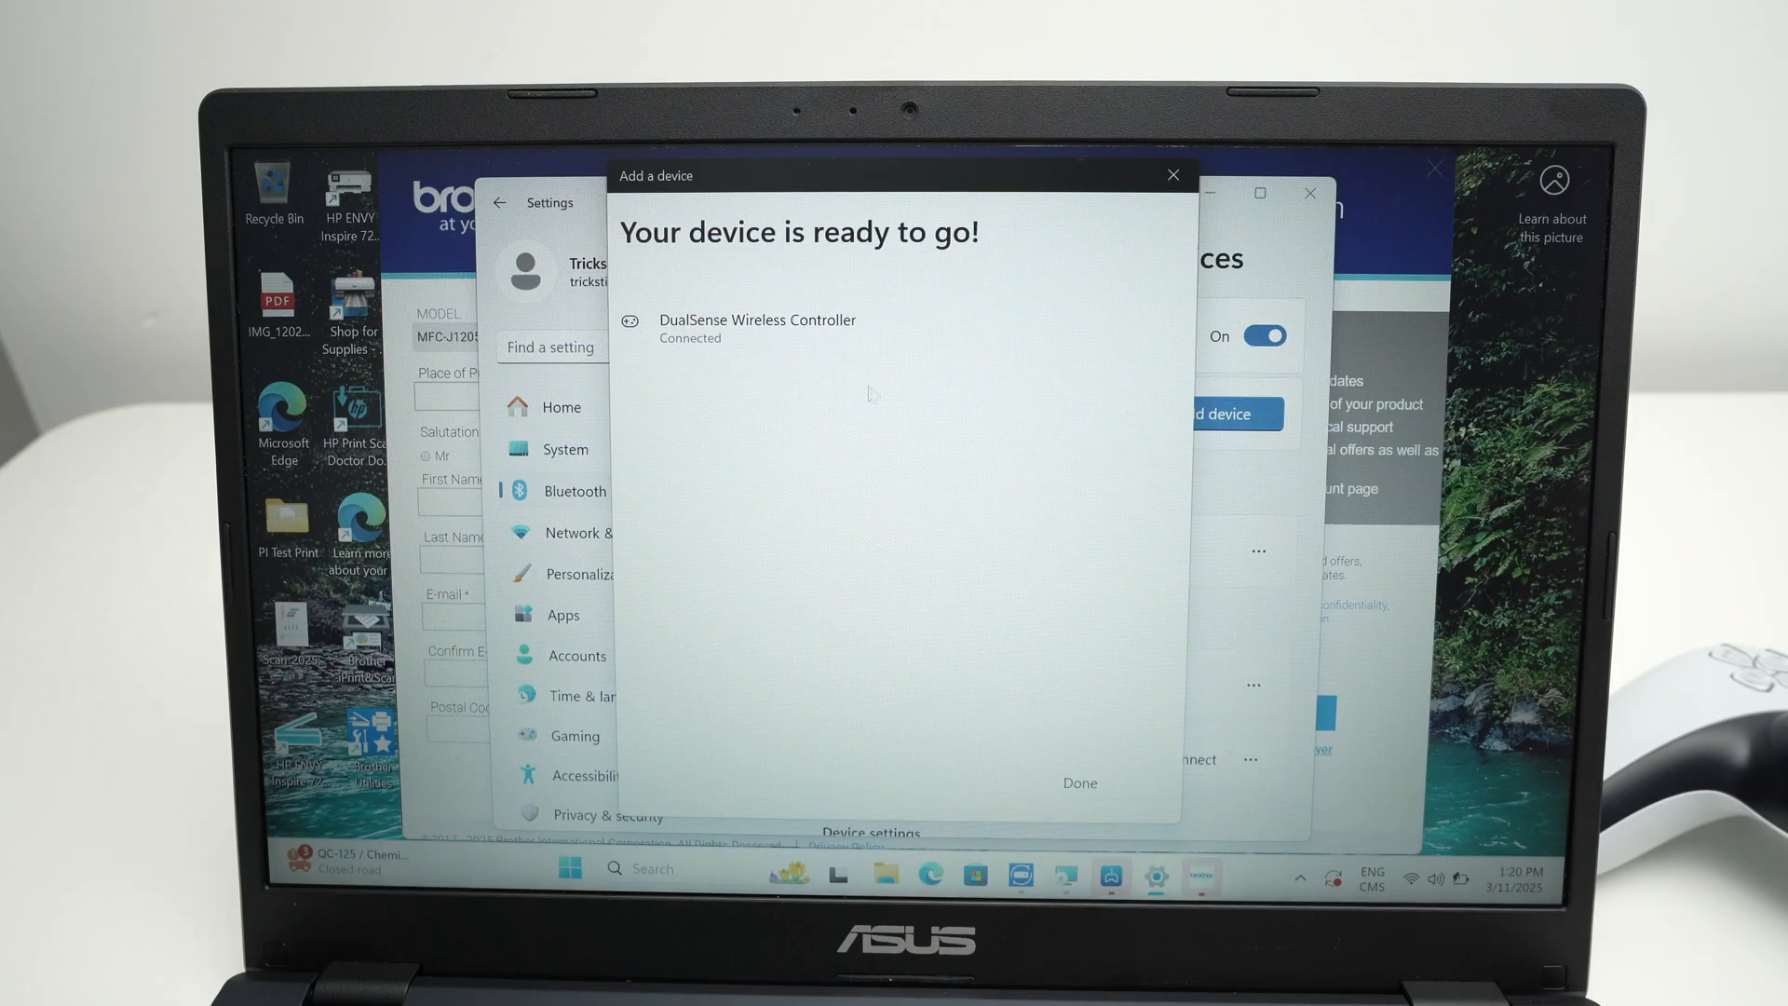
click(1079, 782)
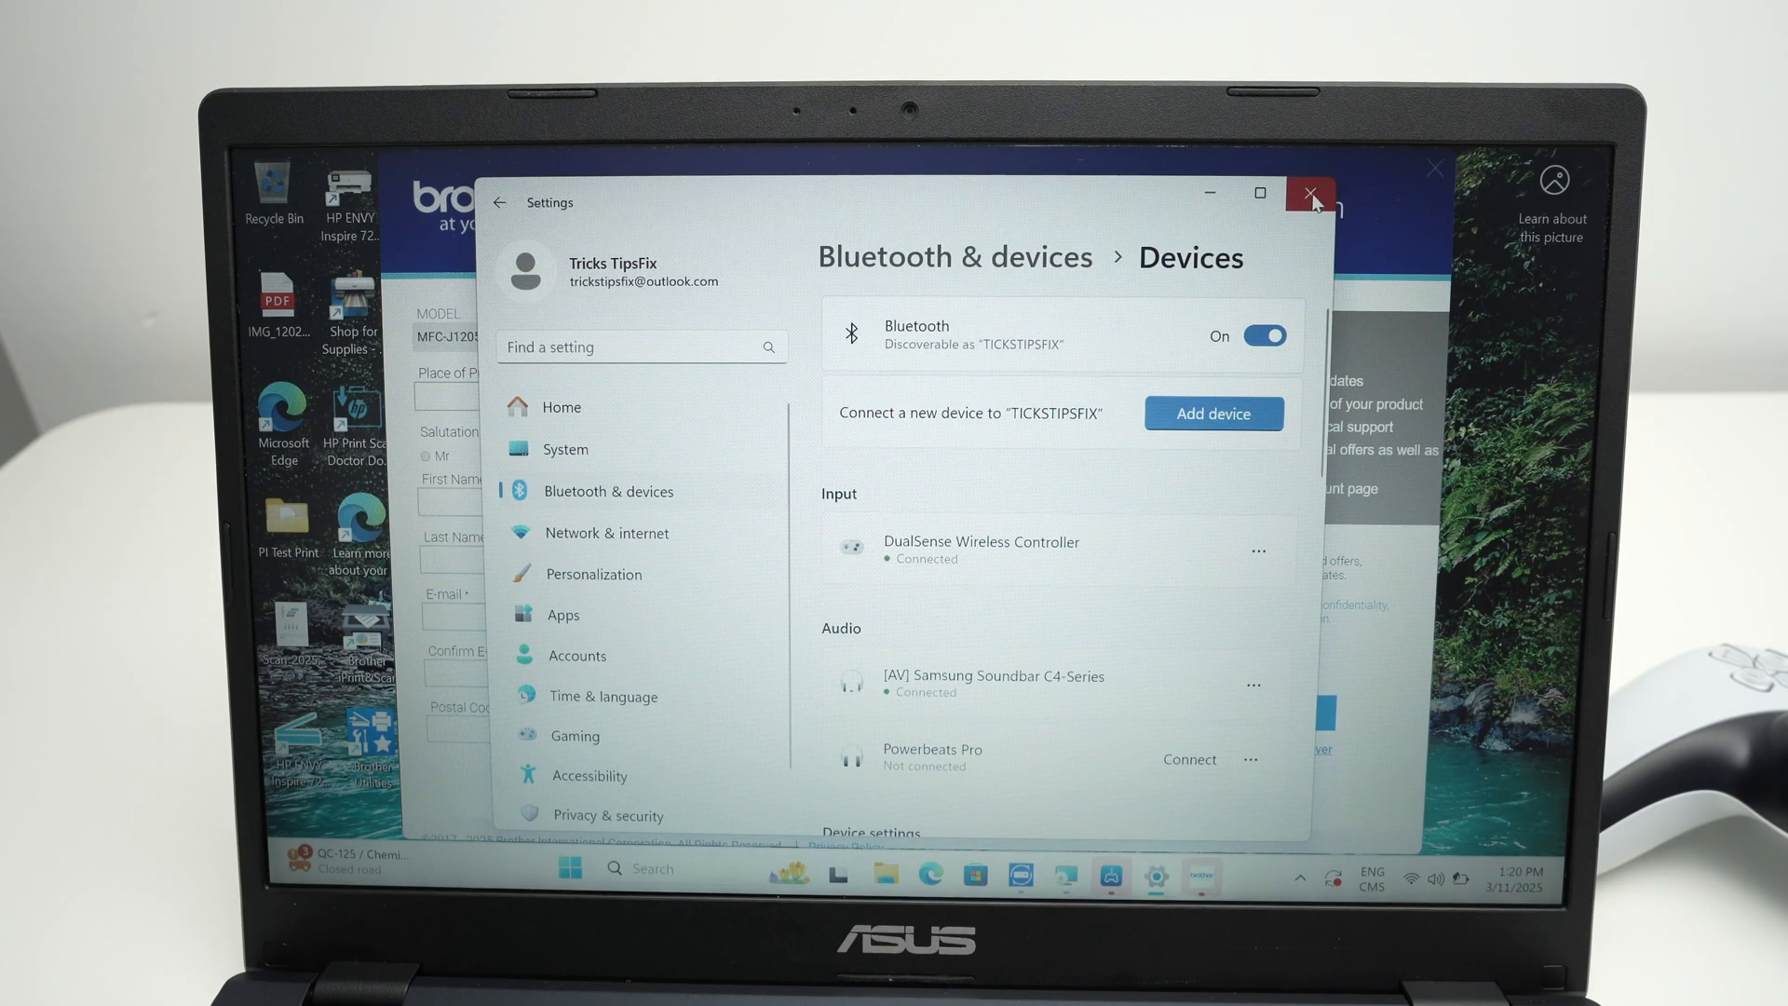
click(1311, 193)
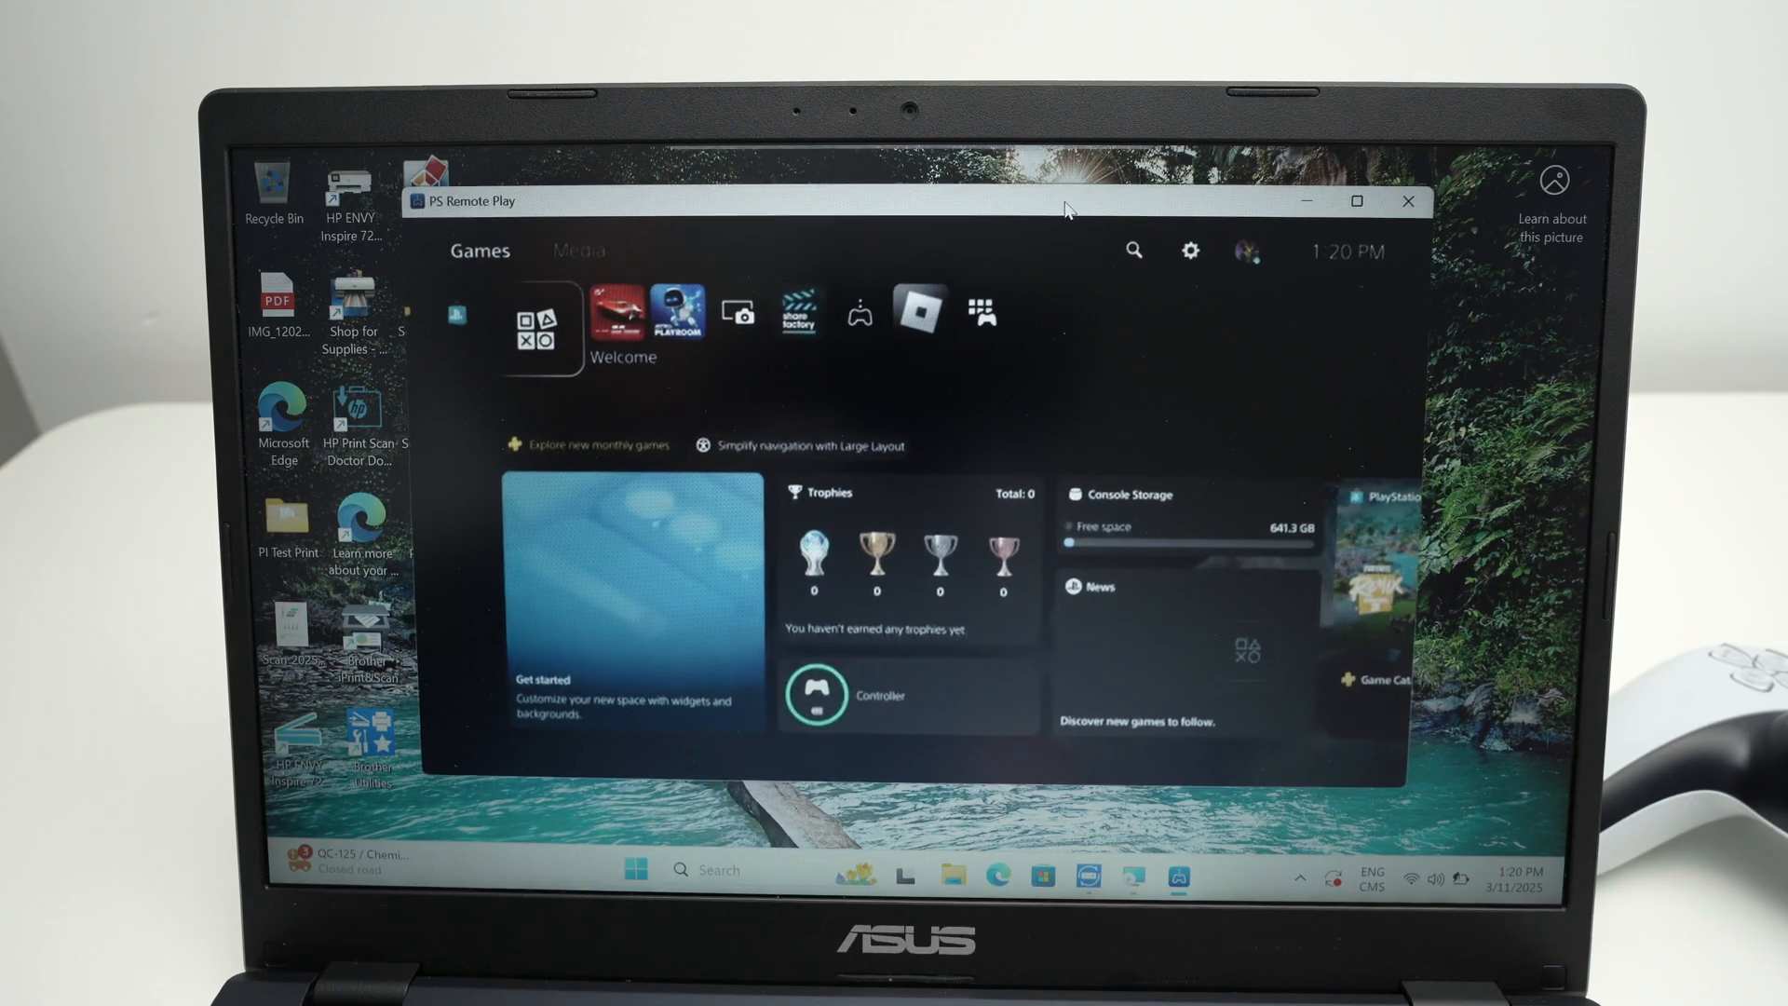
Maximize the PS5 stream to full screen and bring up the Control Center introduction.
click(1356, 201)
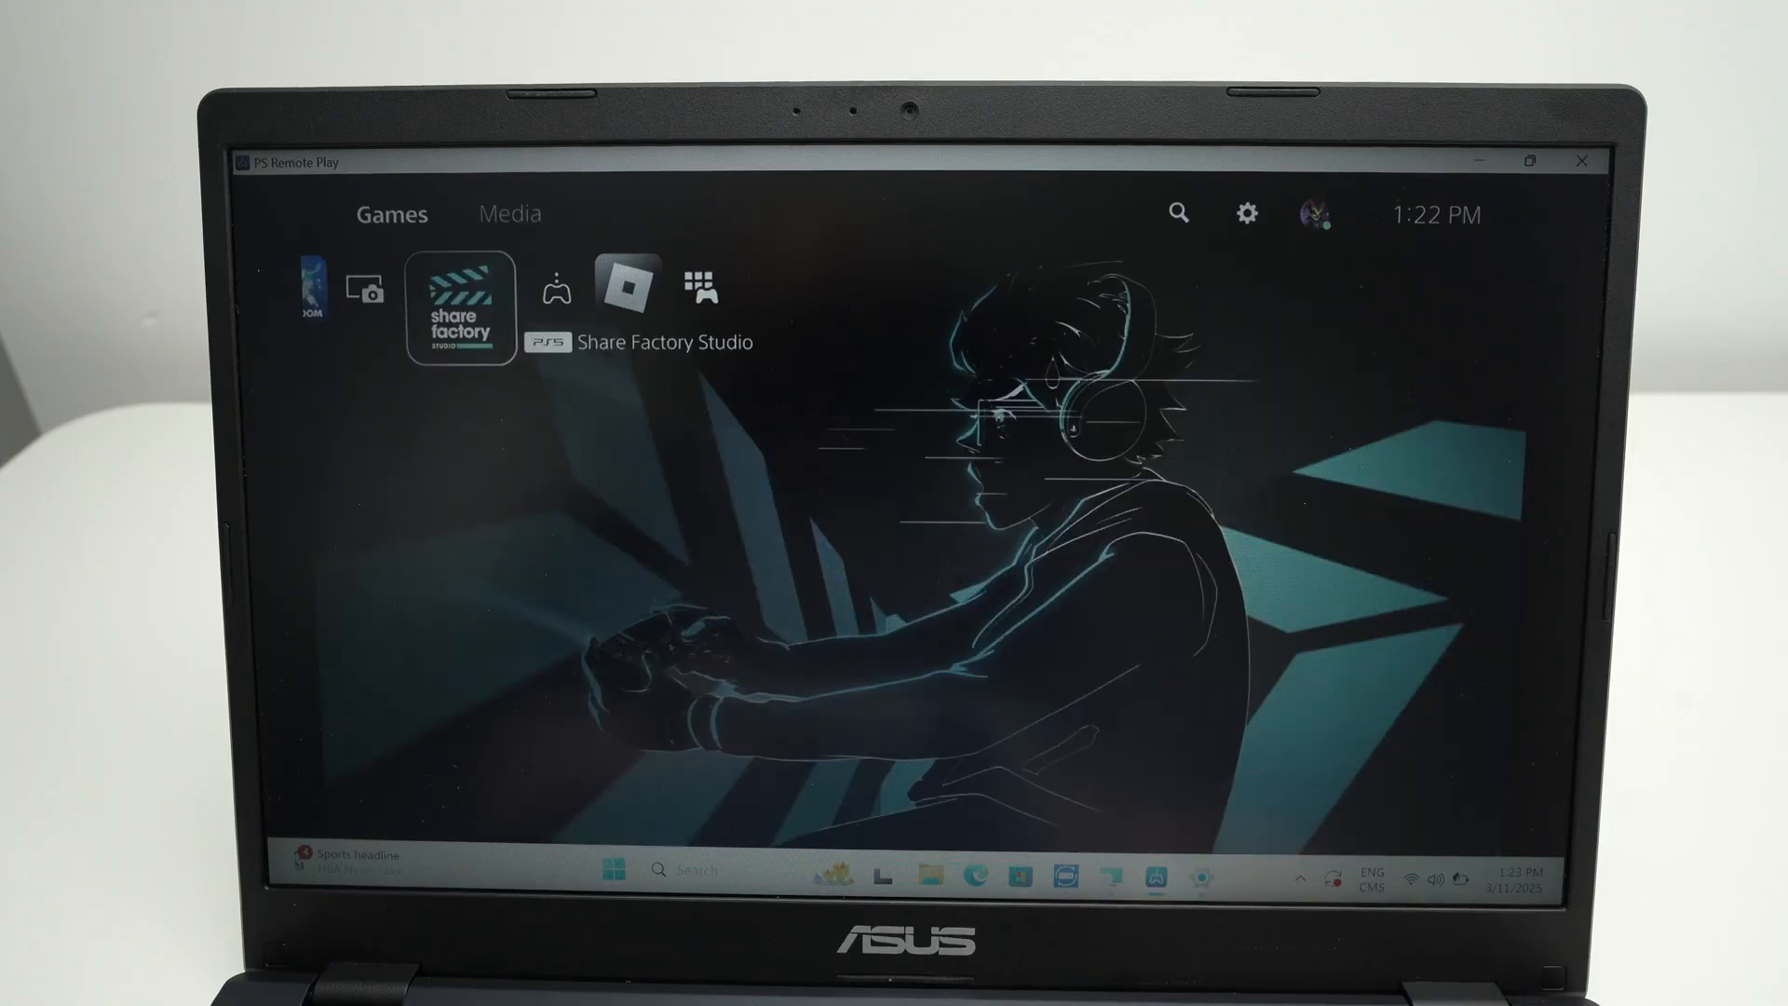
click(555, 287)
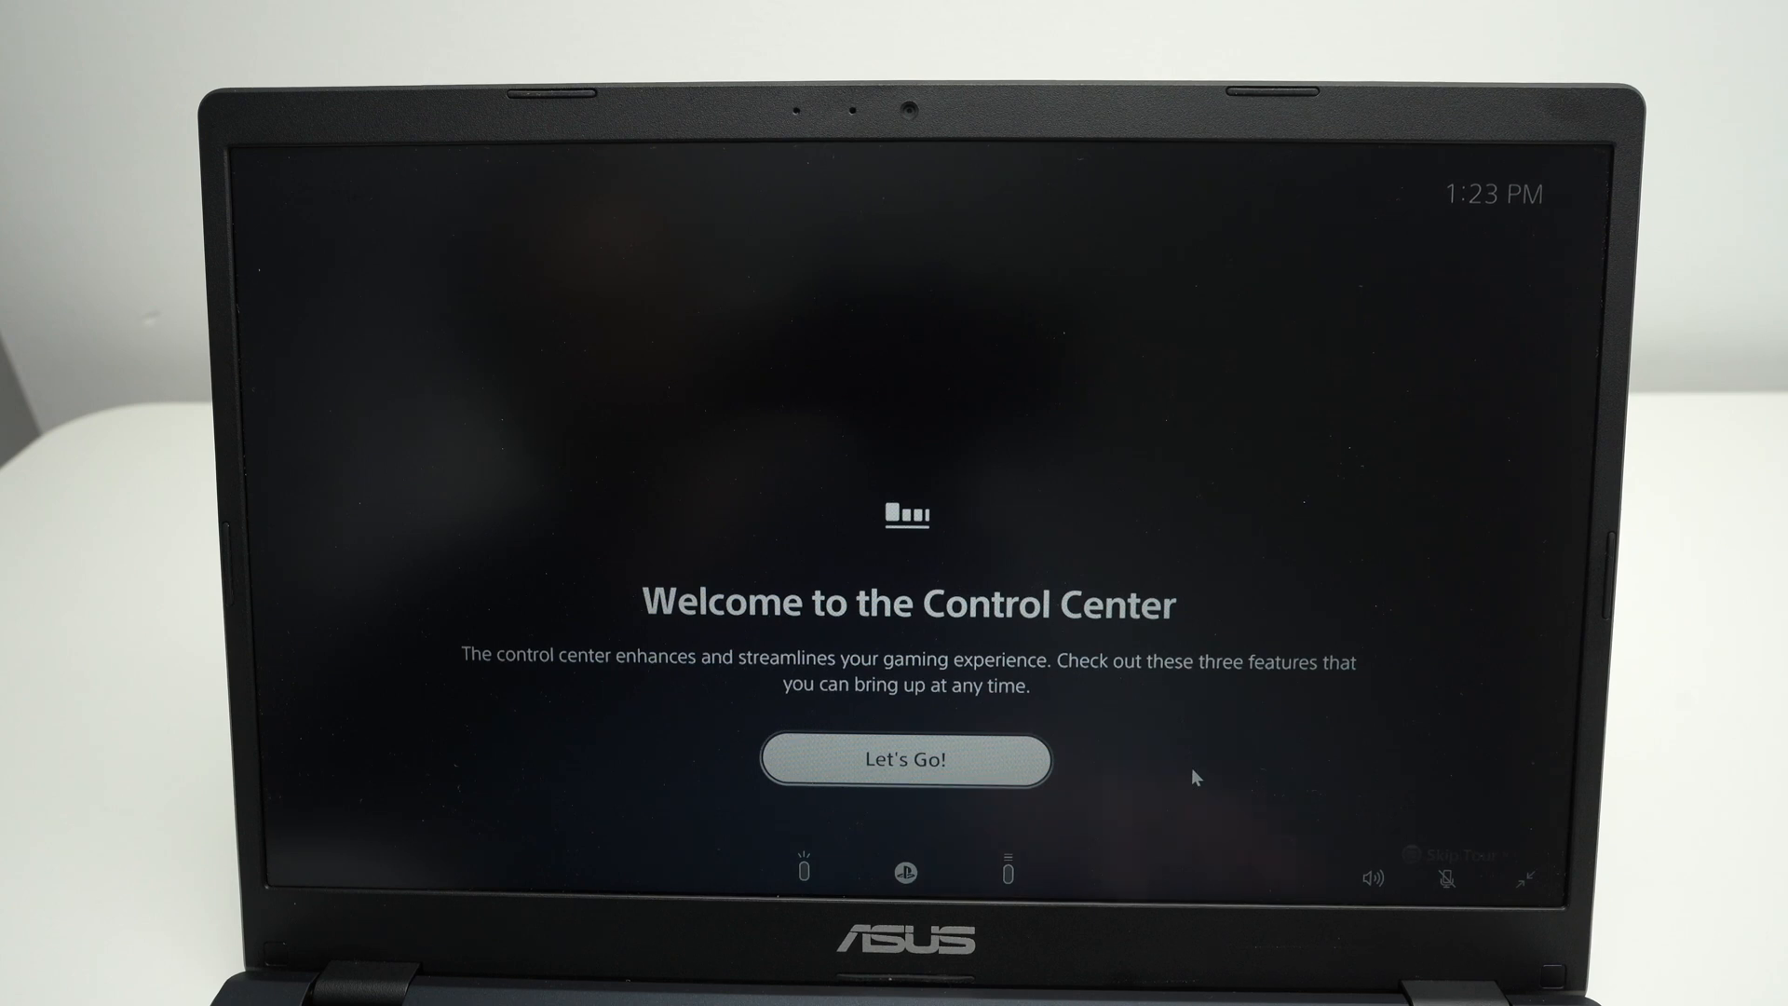
Start the Control Center intro, enter Rest Mode from the Power menu, and acknowledge the lost connection.
click(907, 760)
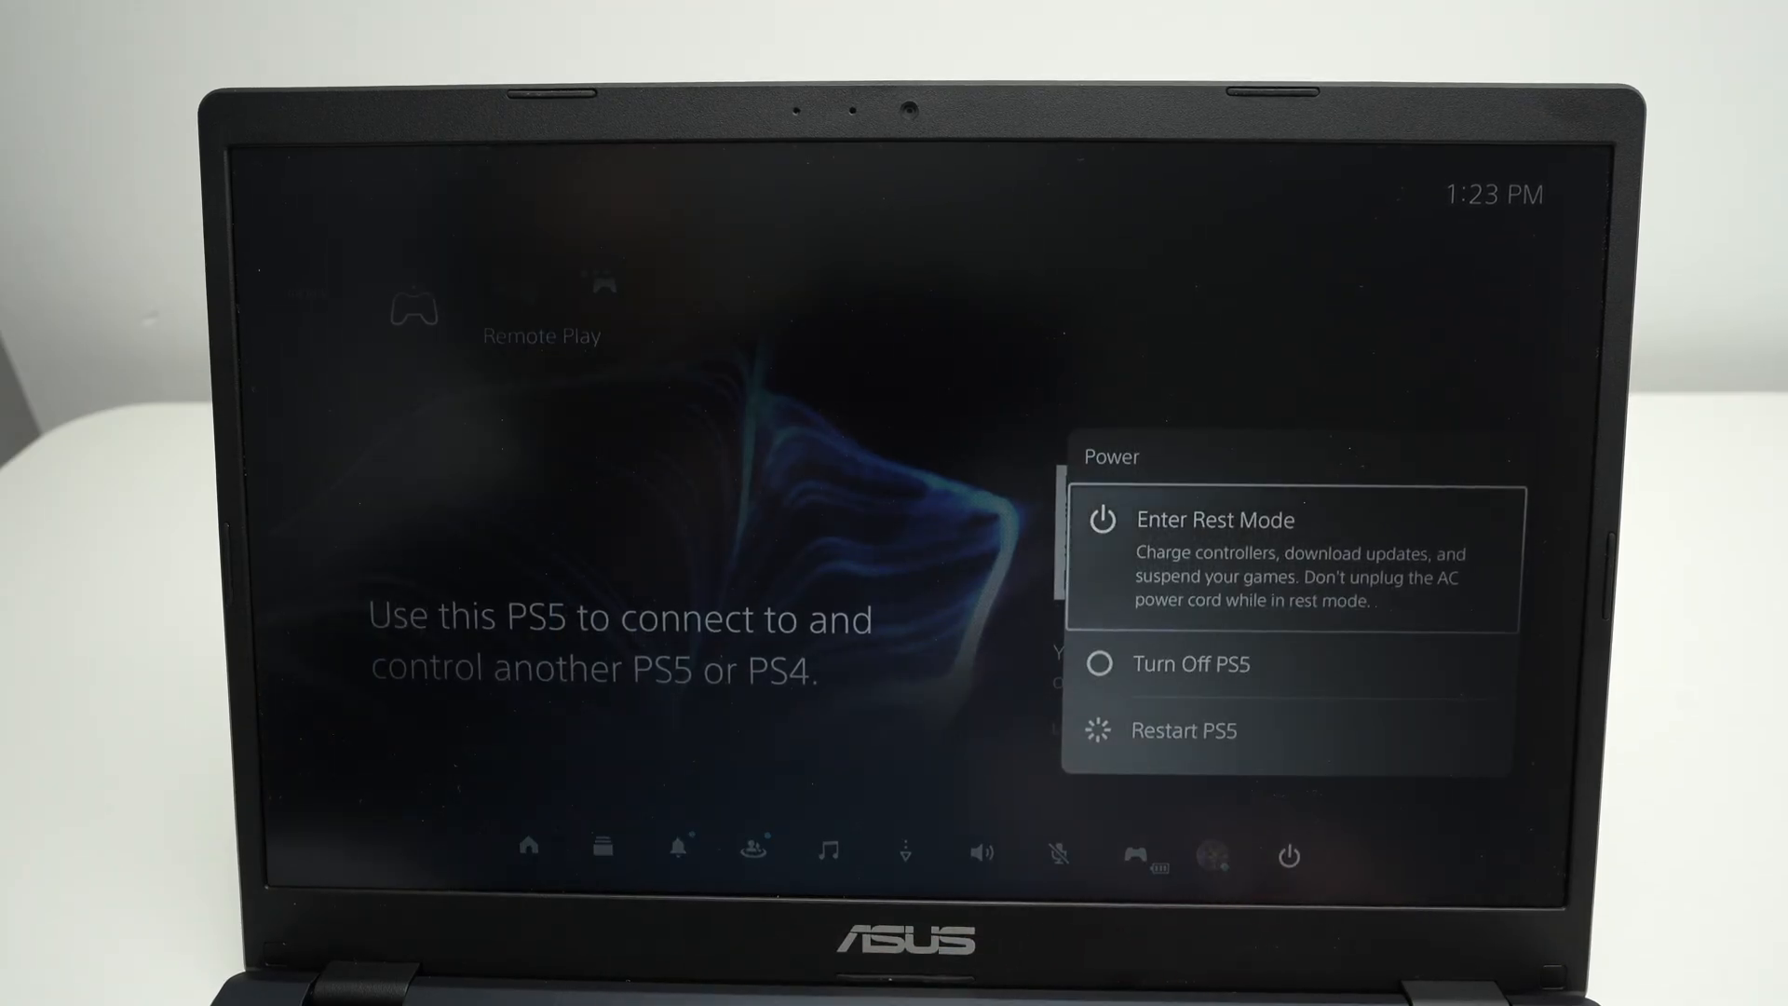
click(1216, 519)
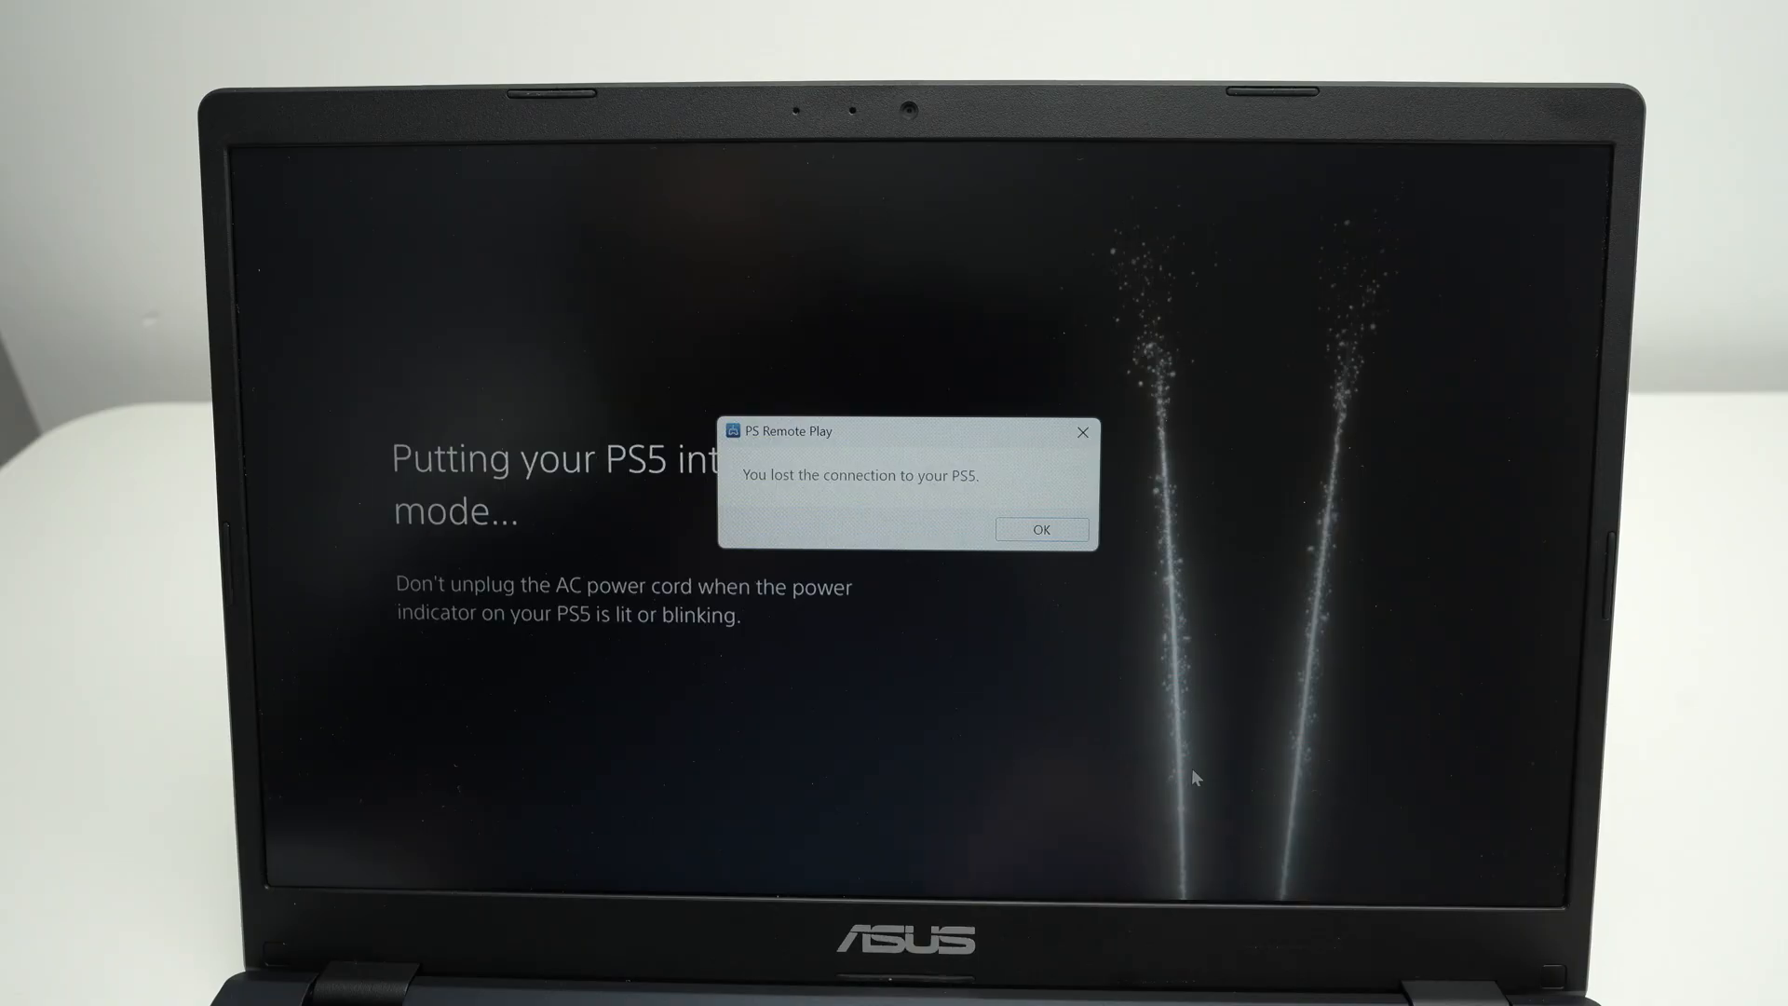
click(1039, 529)
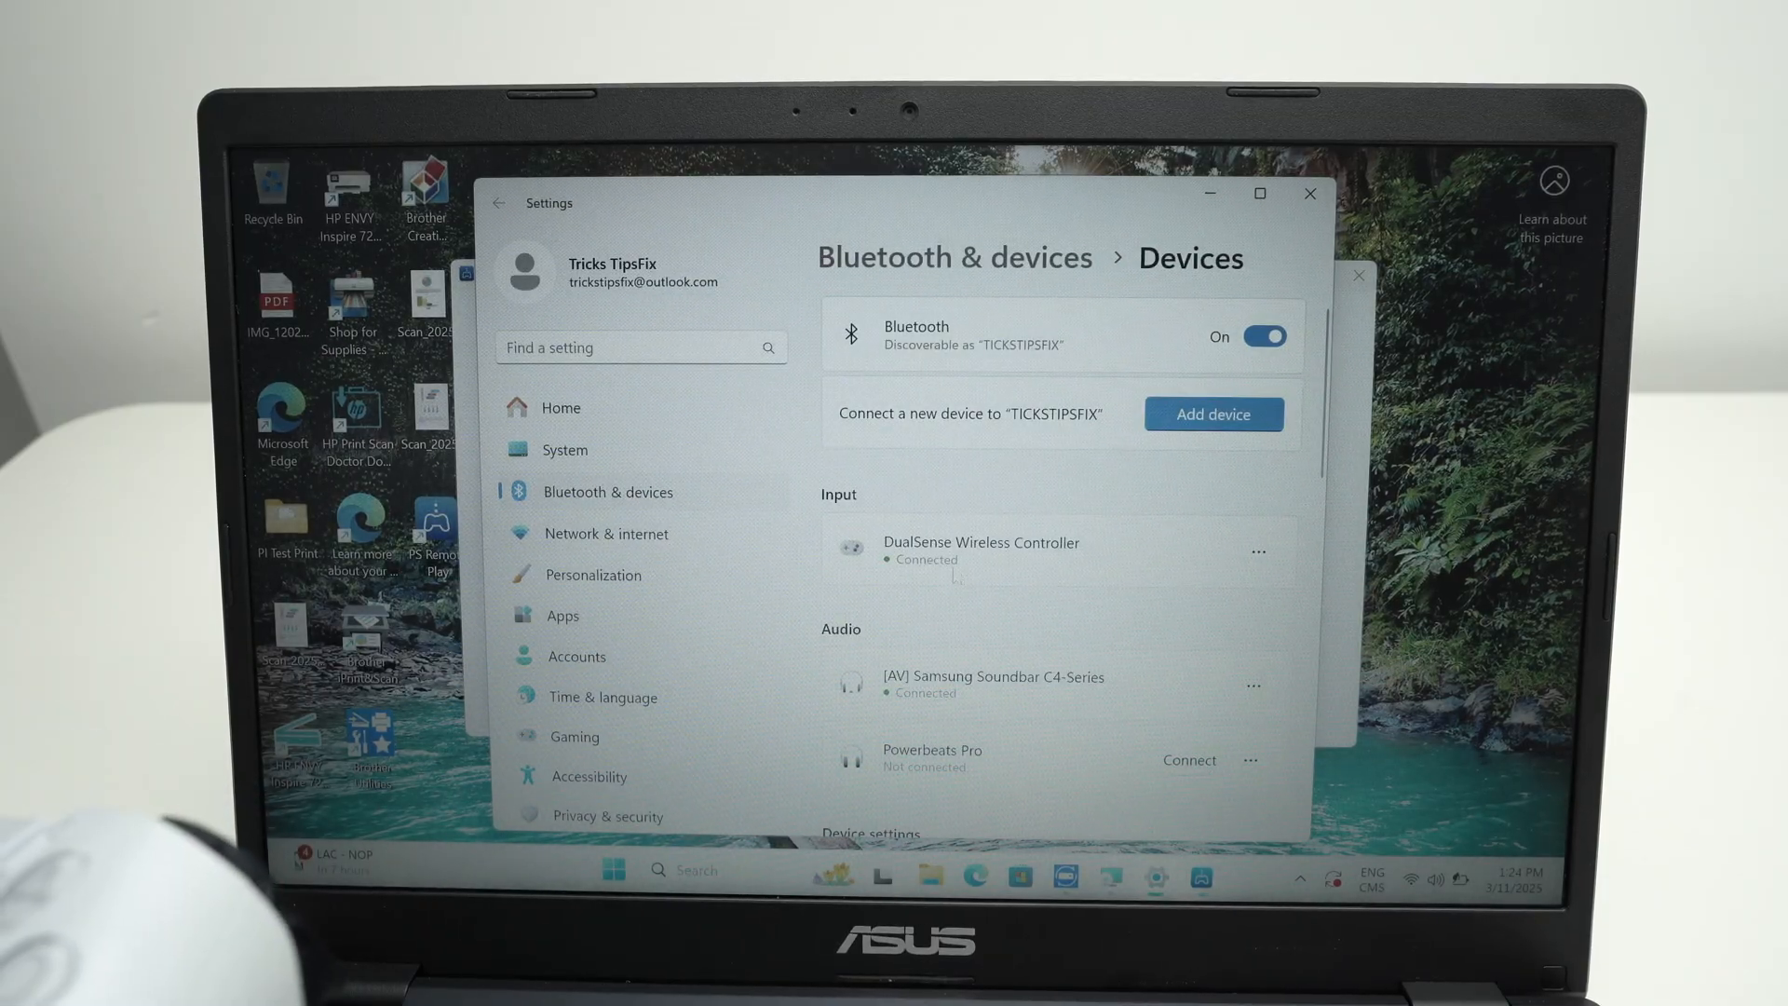
Remove the DualSense Wireless Controller via its ... options menu.
click(1259, 551)
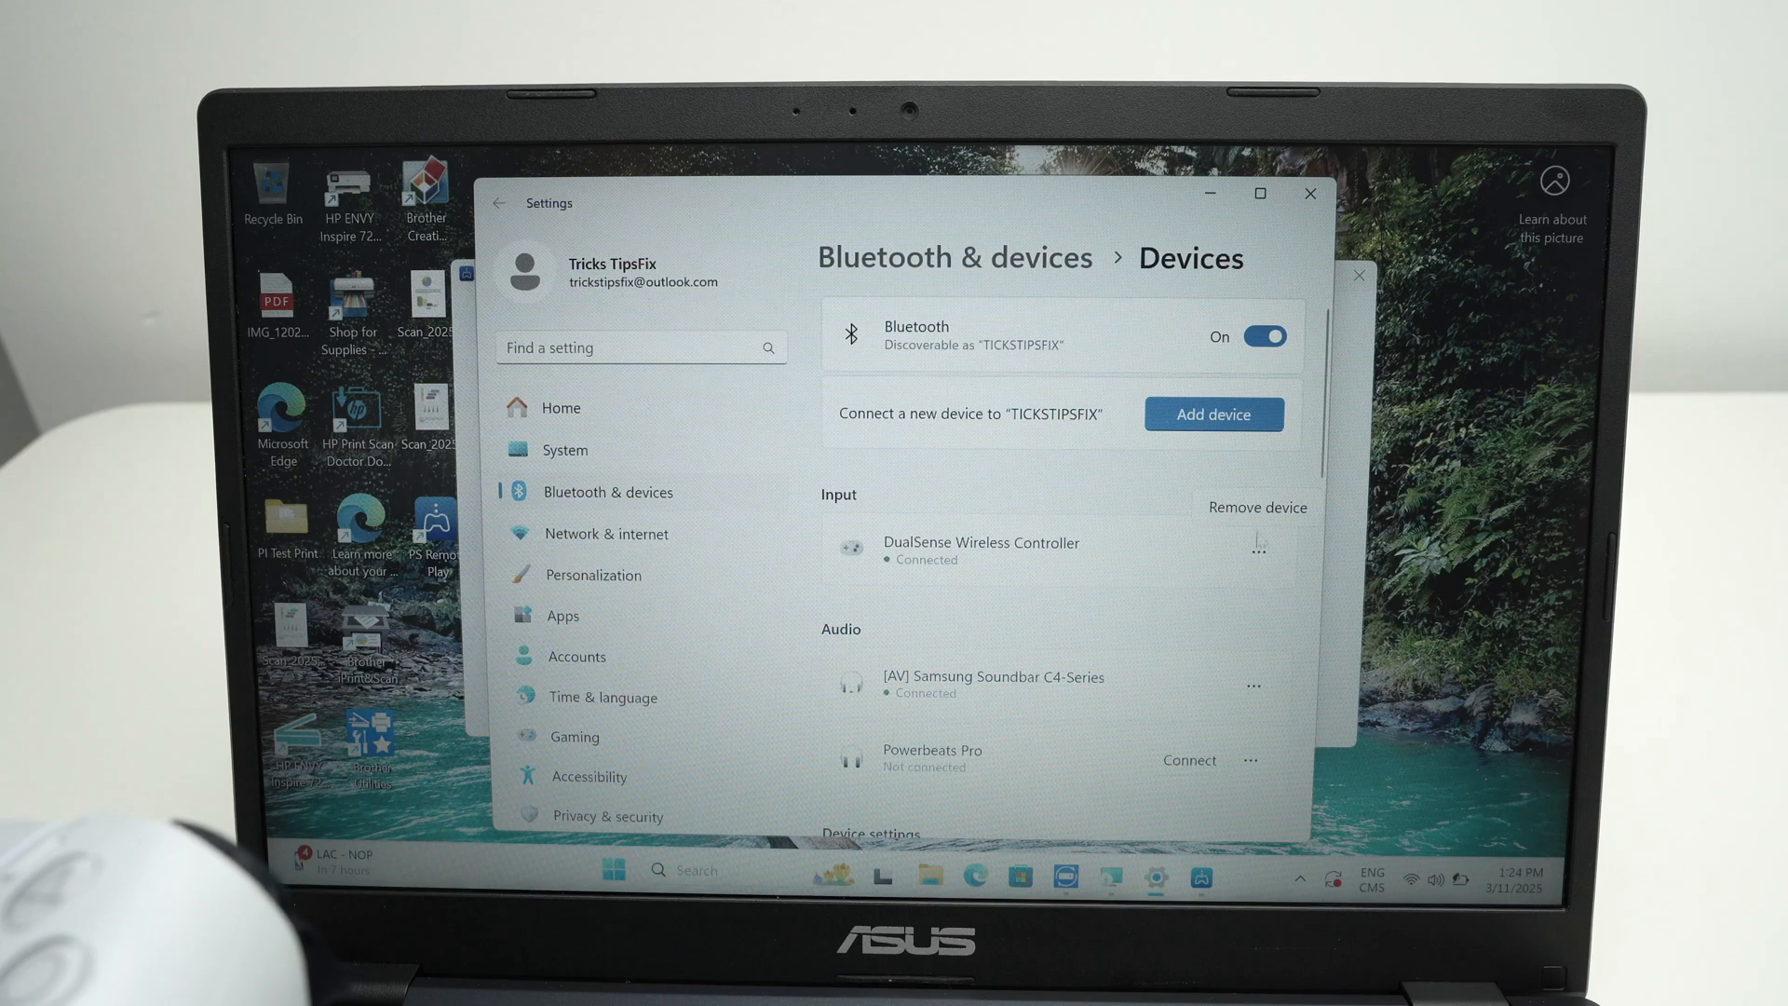
click(1257, 507)
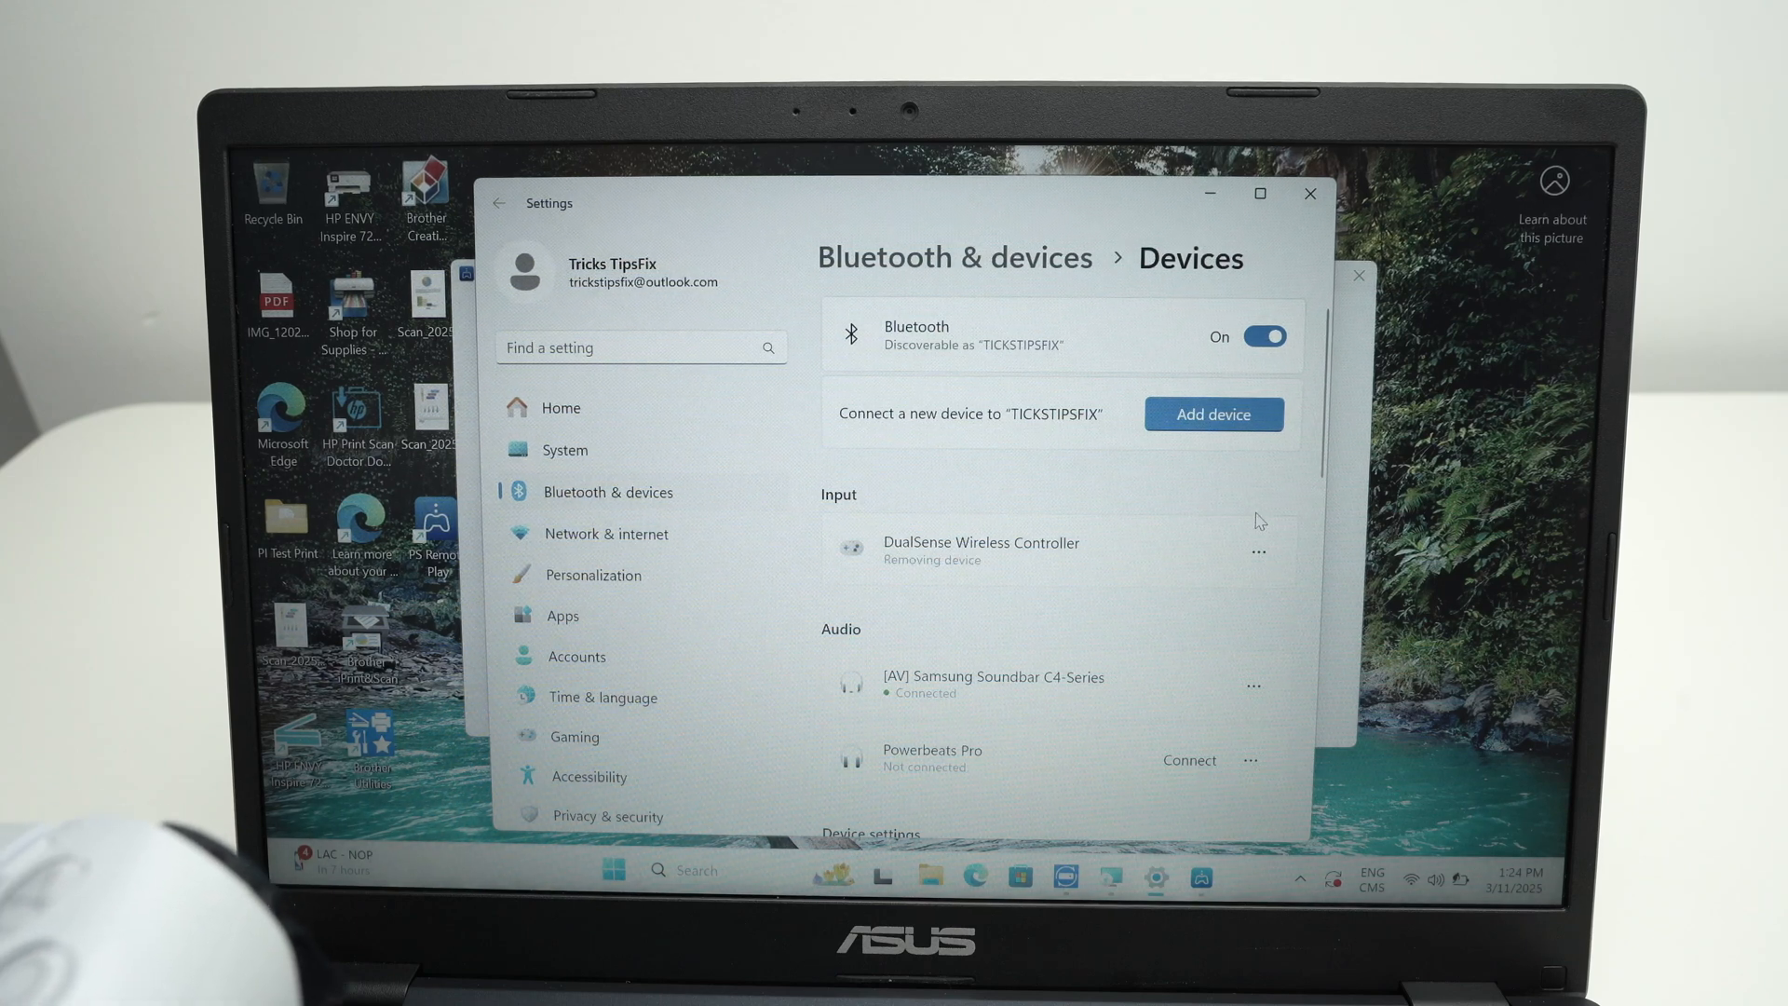